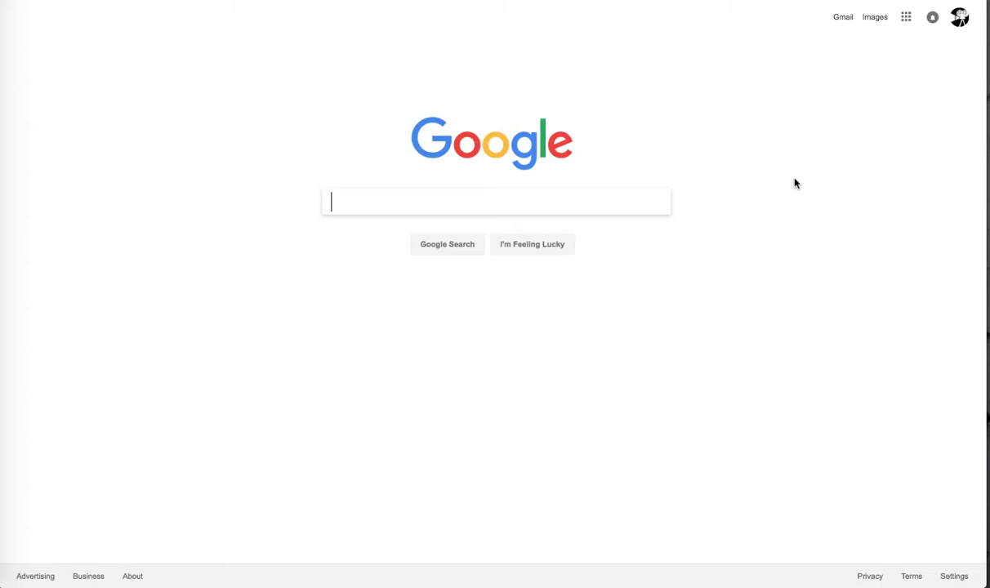
{"action": "type", "text": "Cas"}
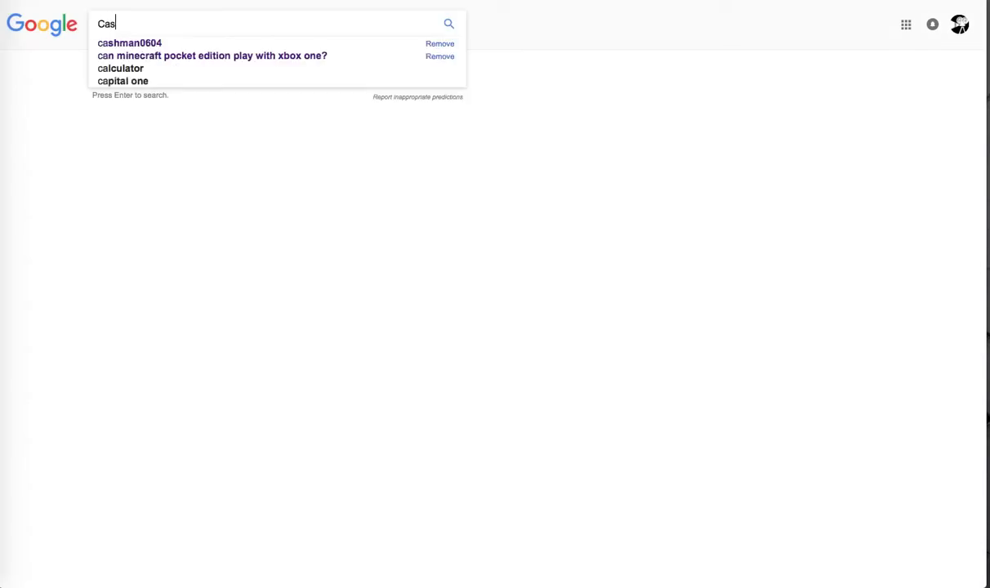
{"action": "type", "text": "hman0604"}
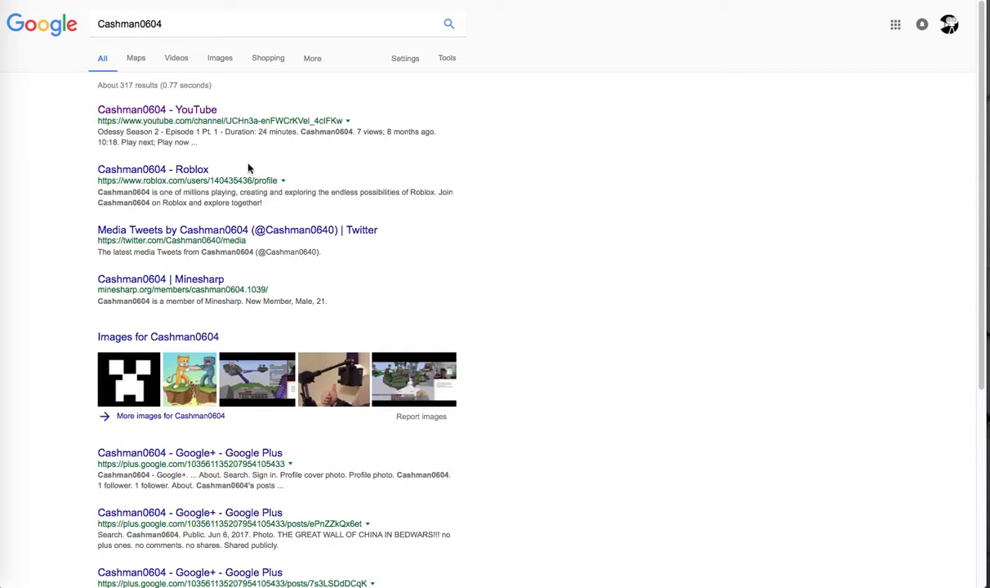
{"action": "mouse_move", "coordinate": [322, 312]}
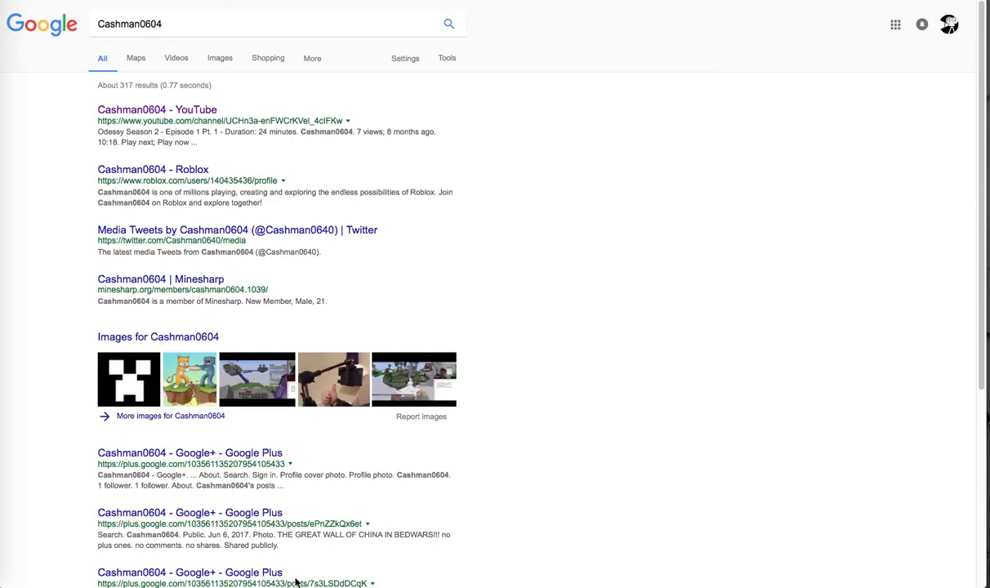
{"action": "scroll", "scroll_direction": "down", "scroll_amount": 3}
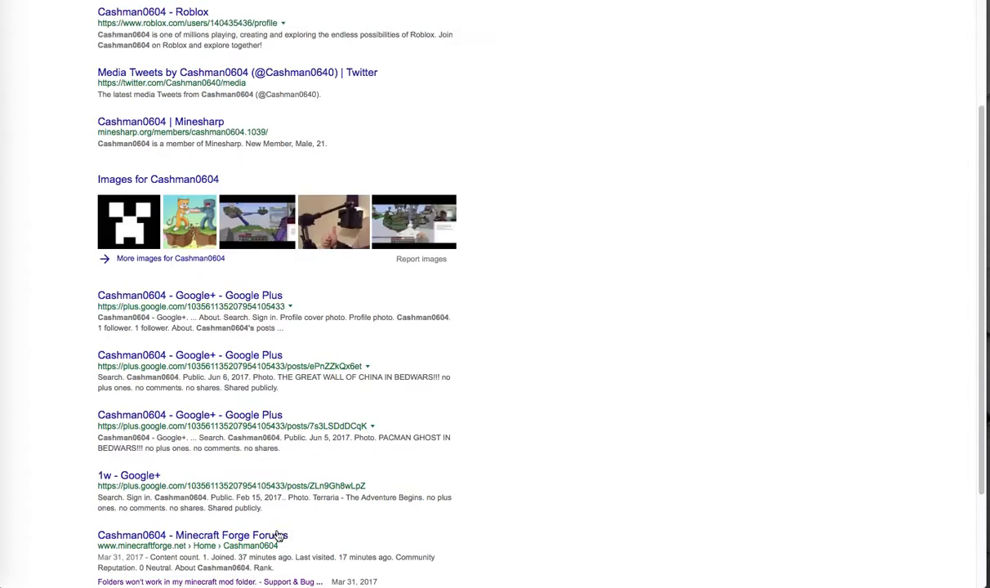
{"action": "scroll", "scroll_direction": "down", "scroll_amount": 3}
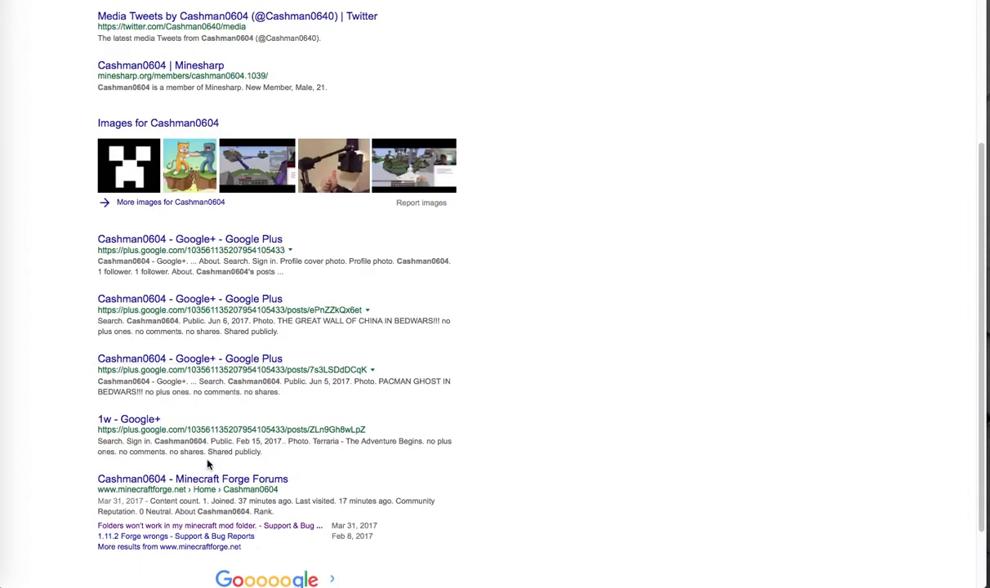
{"action": "mouse_move", "coordinate": [291, 482]}
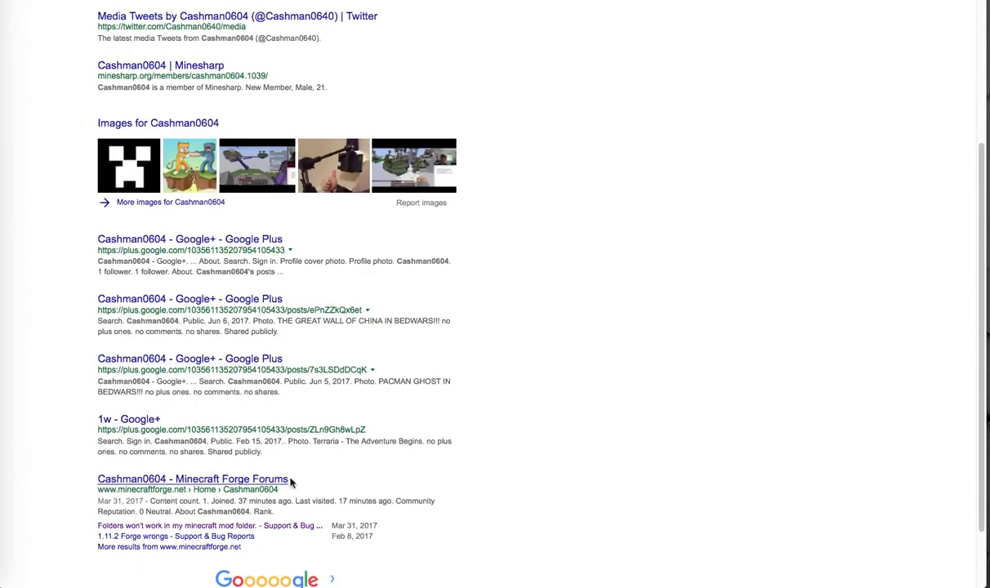
{"action": "double_click", "coordinate": [191, 478]}
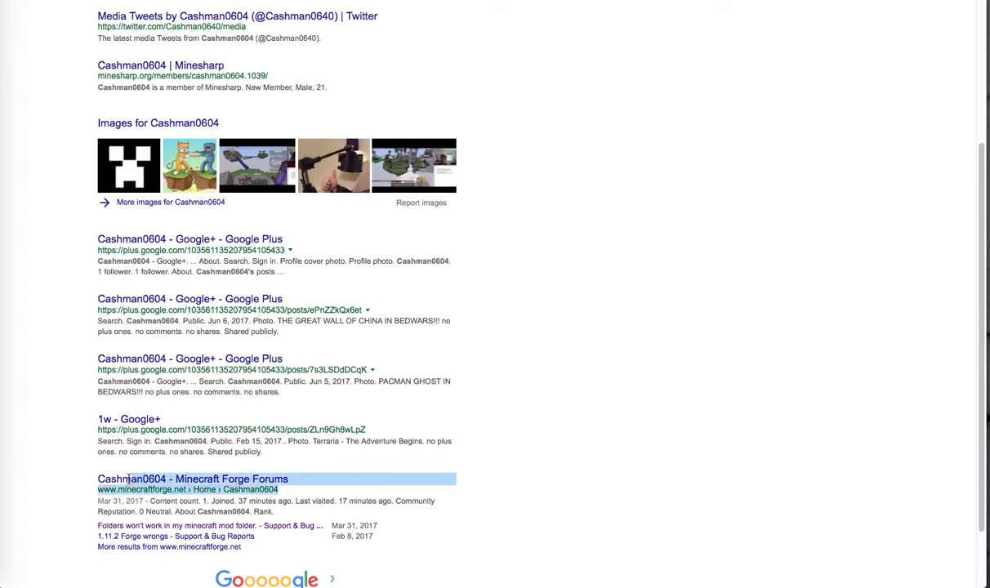
{"action": "scroll", "scroll_direction": "up", "scroll_amount": 3}
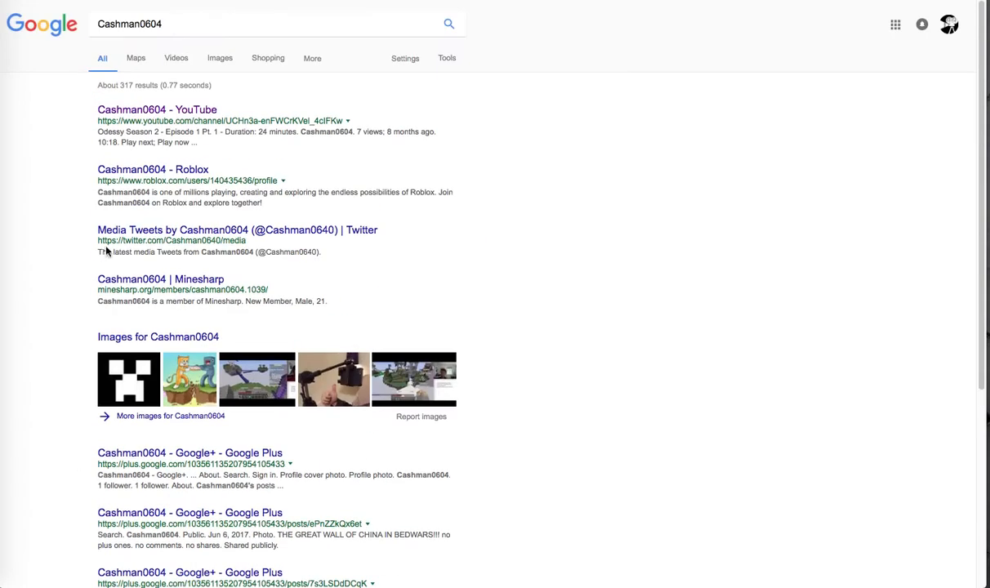
{"action": "mouse_move", "coordinate": [446, 128]}
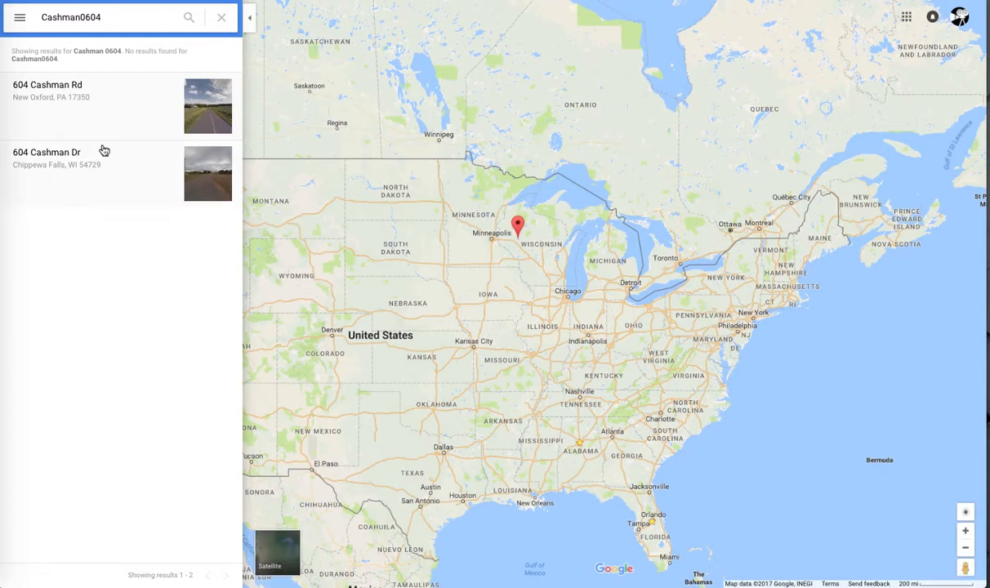
{"action": "mouse_move", "coordinate": [98, 194]}
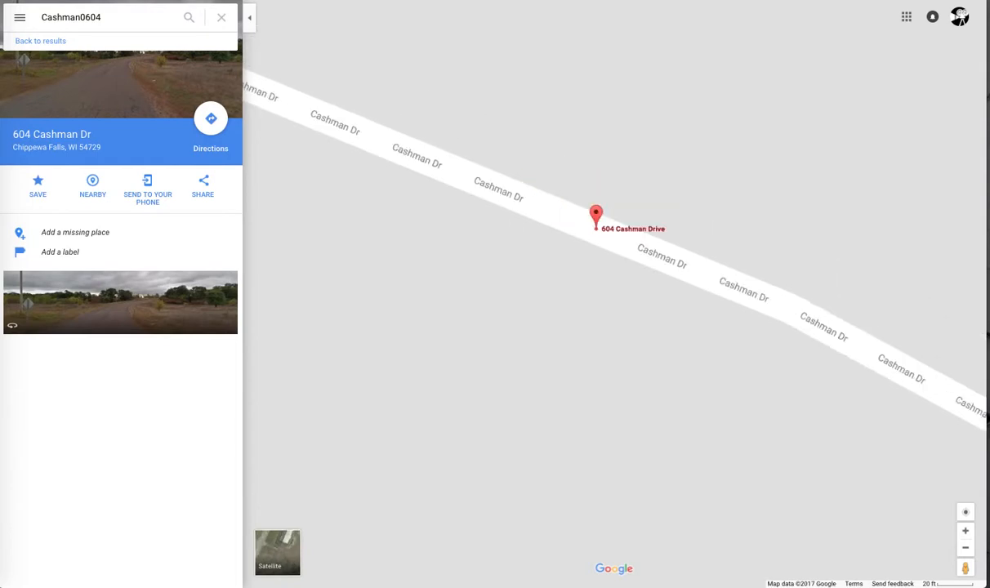
{"action": "left_click", "coordinate": [222, 17]}
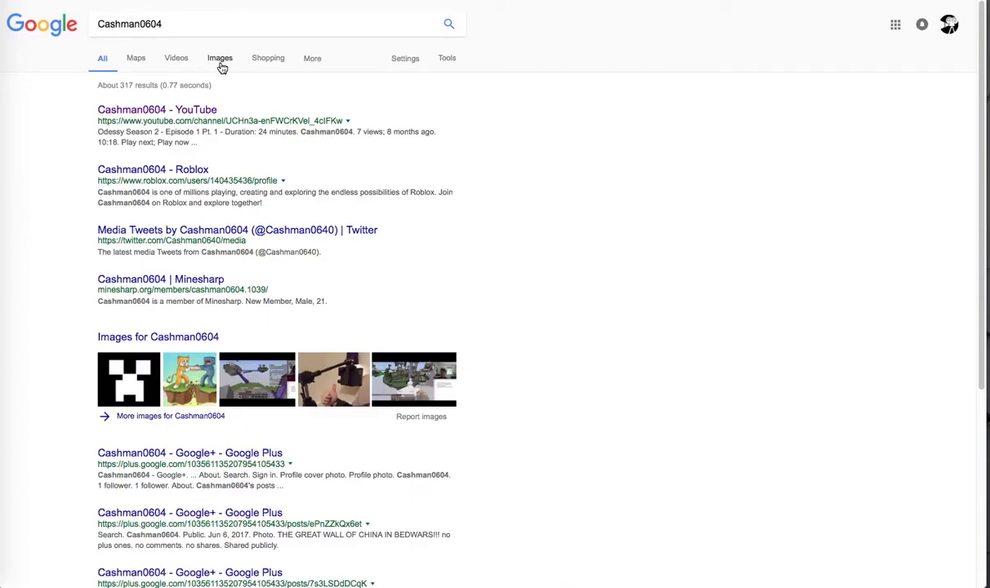
{"action": "left_click", "coordinate": [219, 59]}
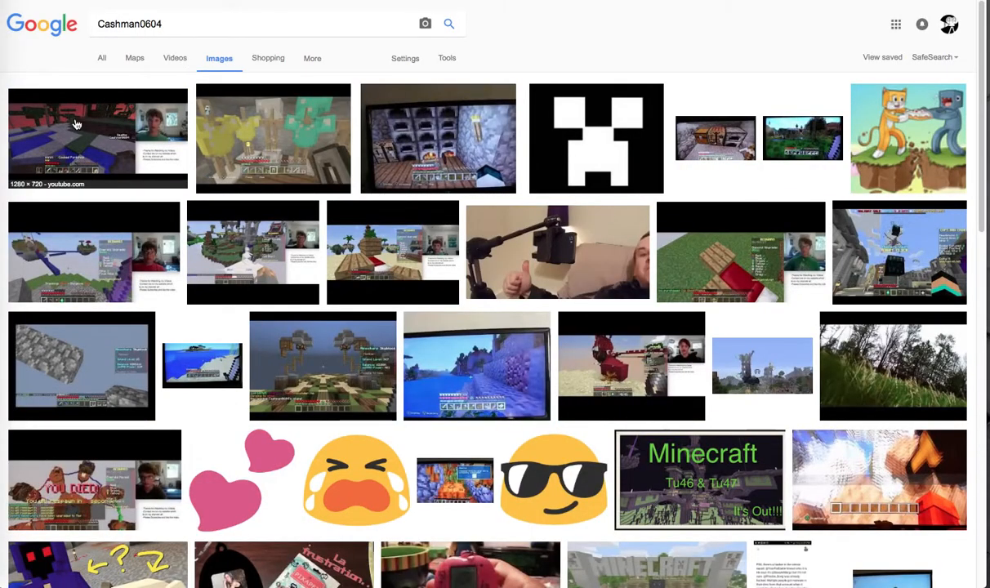
{"action": "mouse_move", "coordinate": [629, 162]}
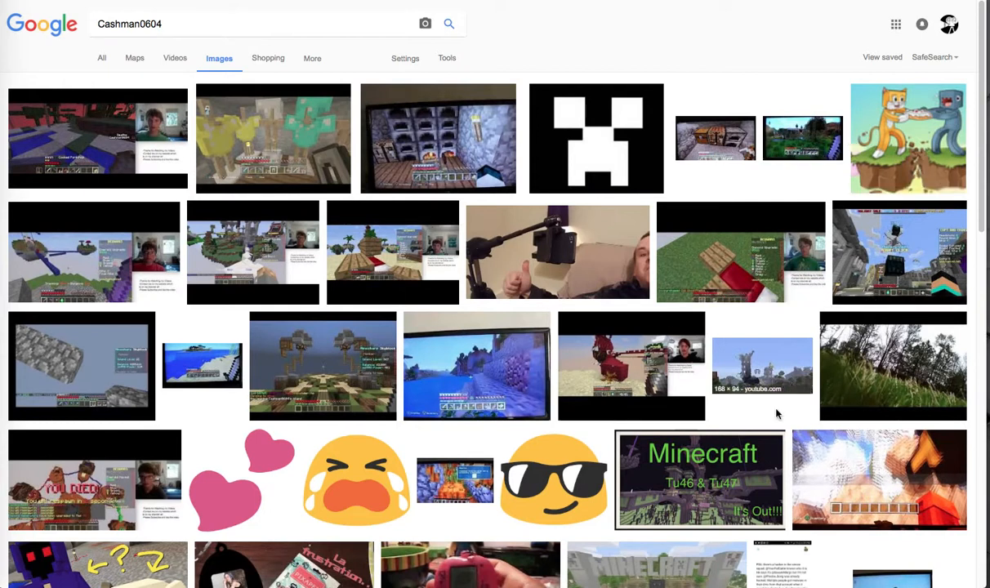
{"action": "mouse_move", "coordinate": [448, 354]}
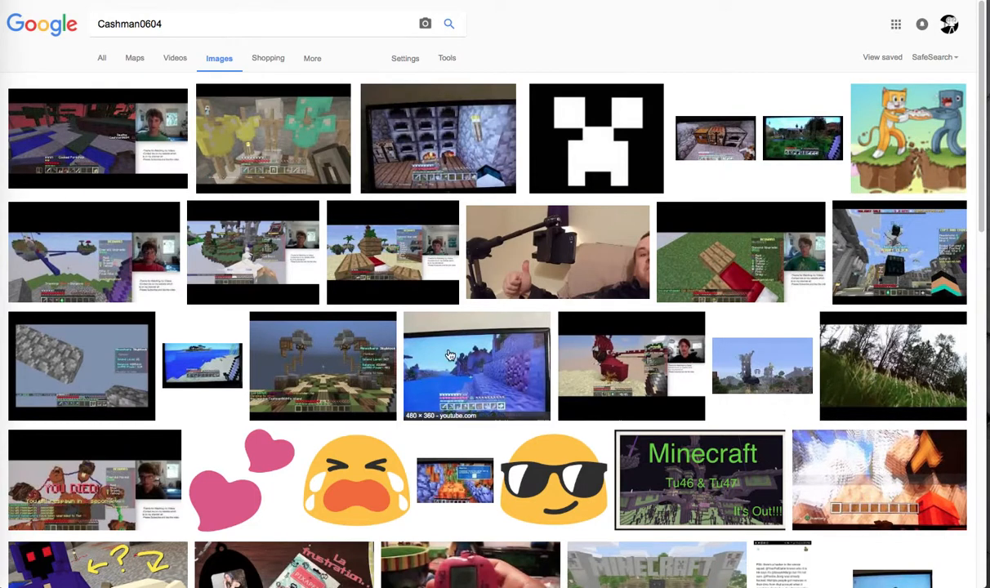
{"action": "mouse_move", "coordinate": [45, 147]}
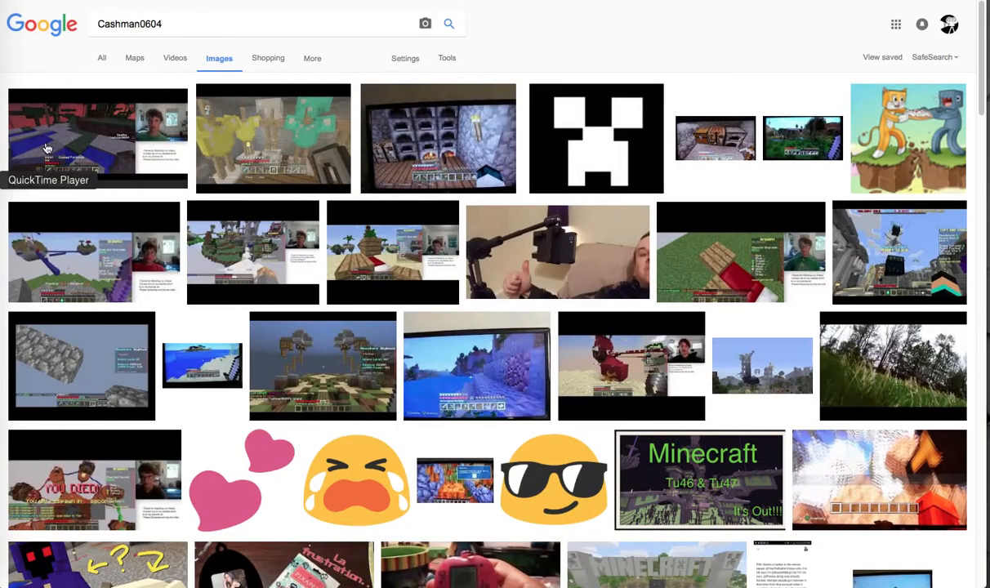
{"action": "mouse_move", "coordinate": [802, 137]}
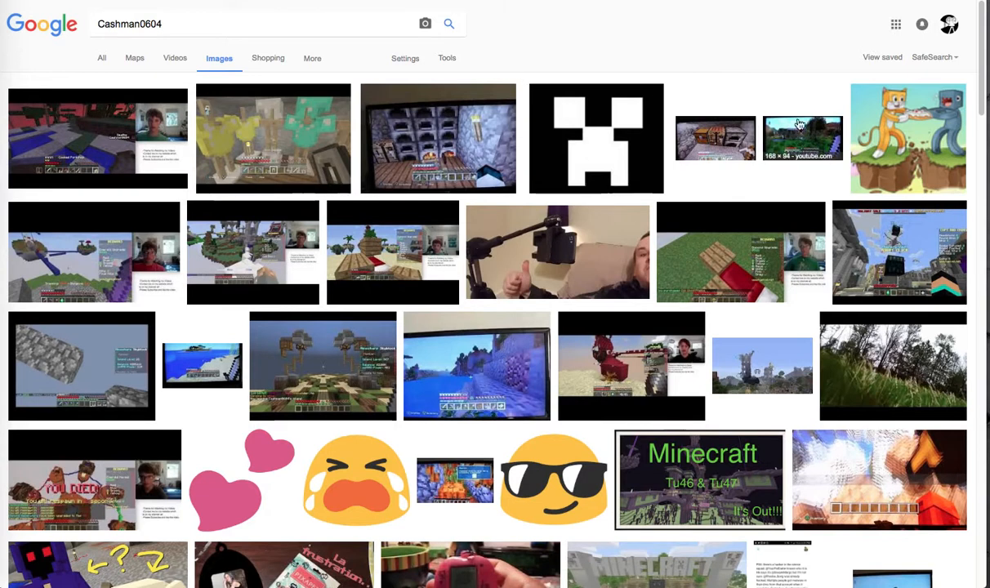
{"action": "mouse_move", "coordinate": [526, 271]}
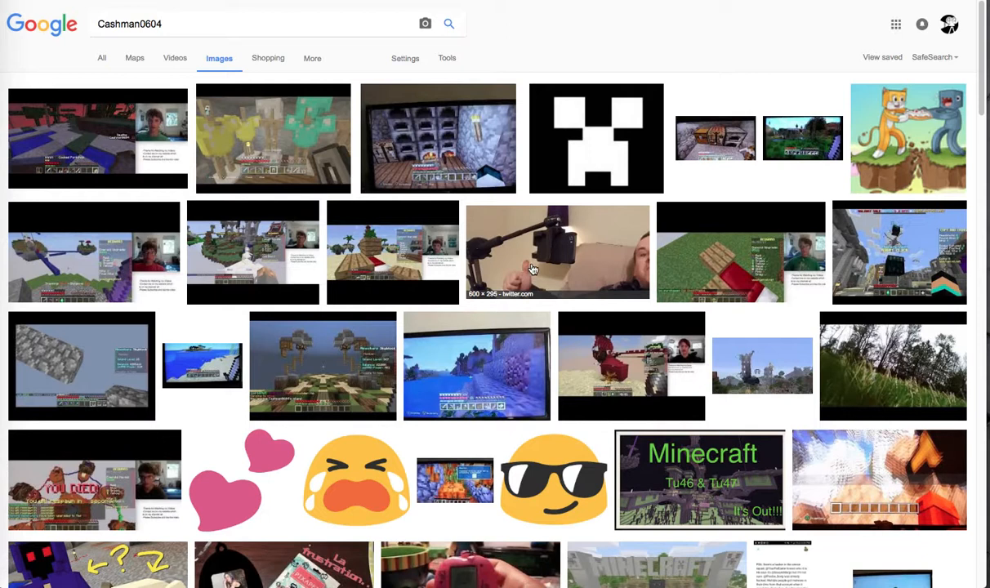
{"action": "mouse_move", "coordinate": [680, 301]}
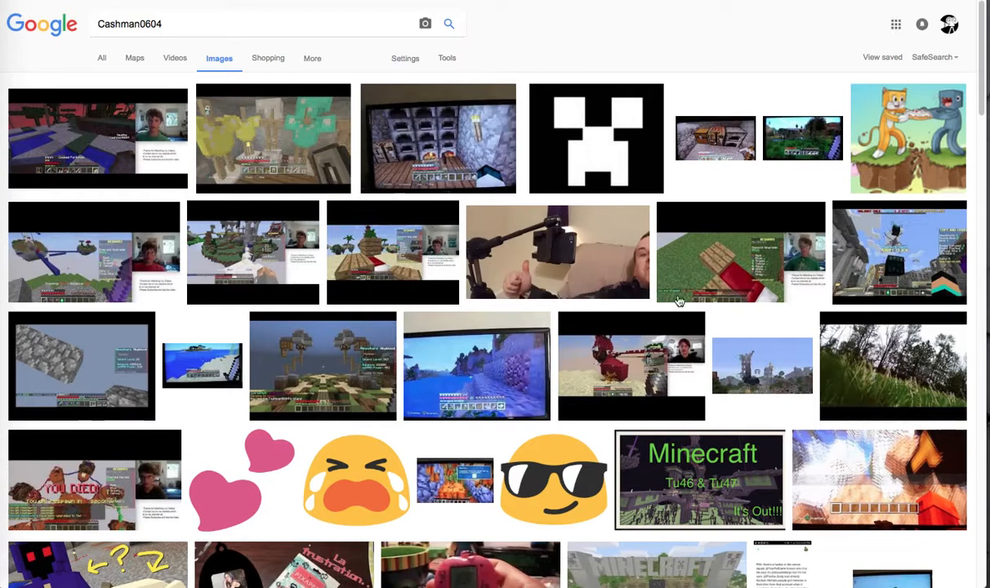
{"action": "mouse_move", "coordinate": [624, 298]}
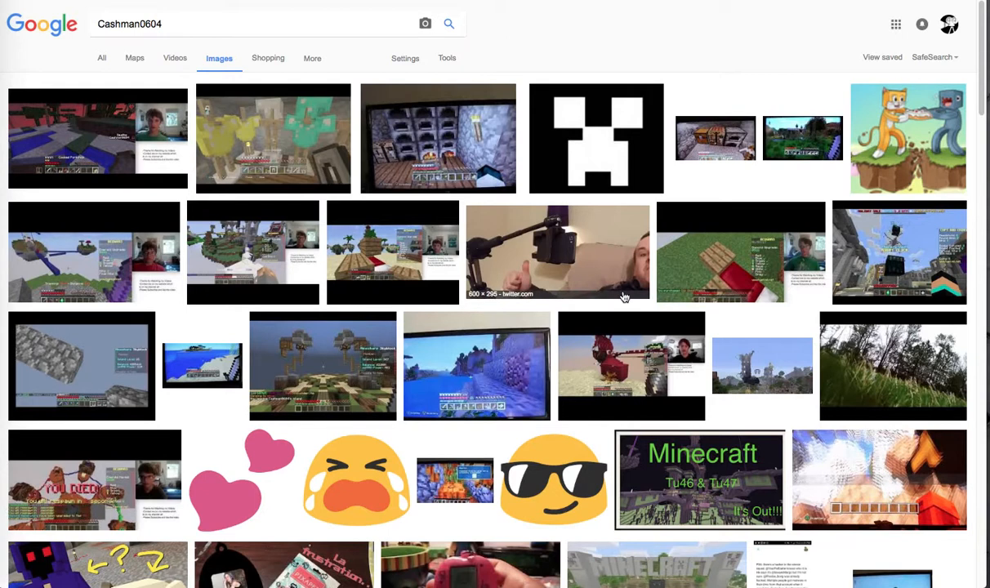
{"action": "mouse_move", "coordinate": [480, 268]}
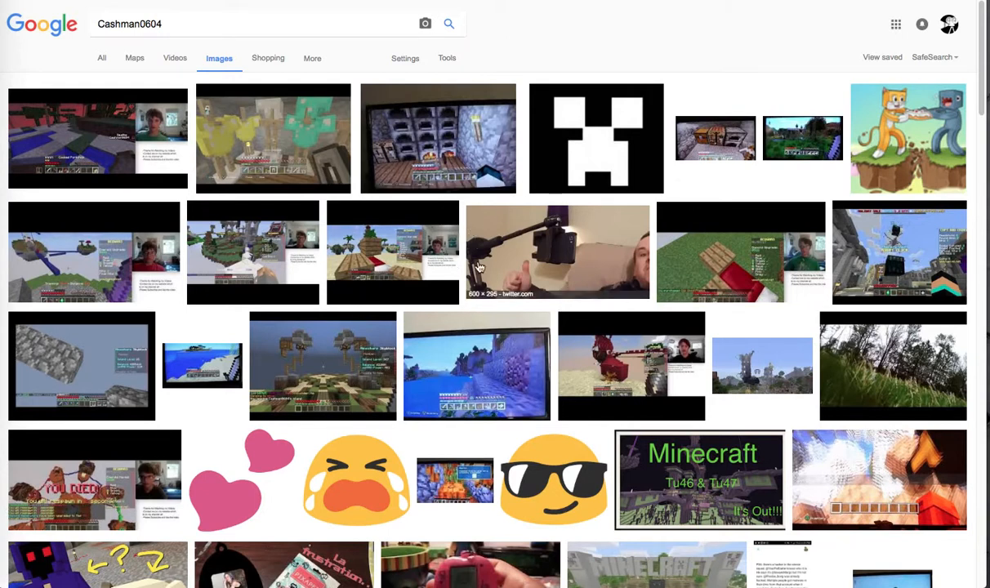
{"action": "mouse_move", "coordinate": [517, 263]}
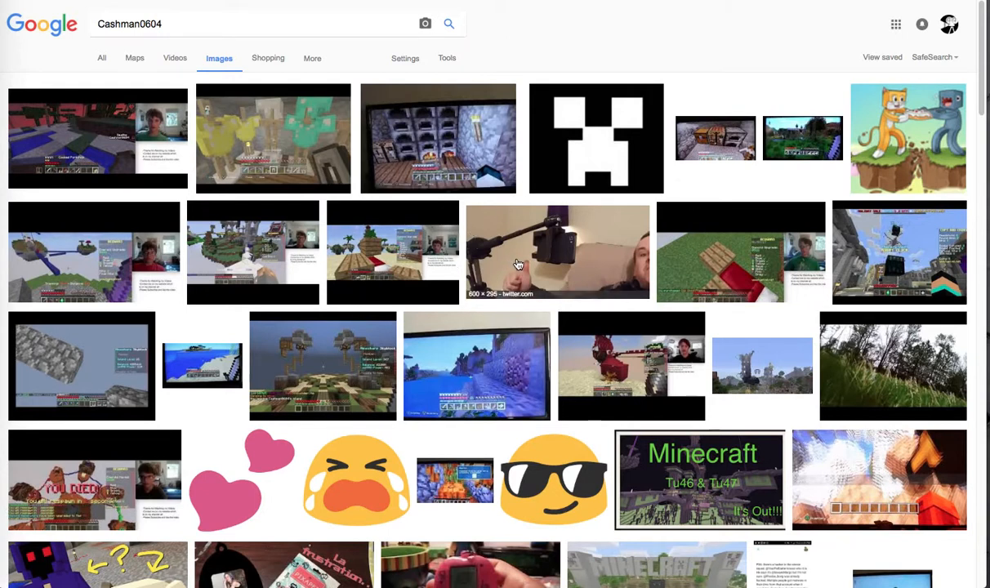
{"action": "left_click", "coordinate": [98, 564]}
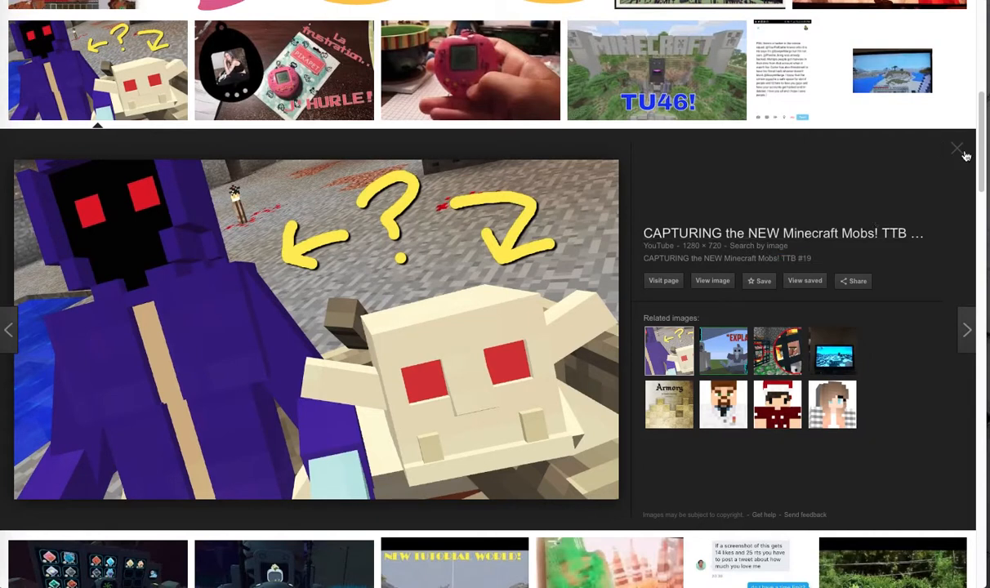
Step: Close the Minecraft mobs image preview and continue down the image grid
{"action": "left_click", "coordinate": [956, 149]}
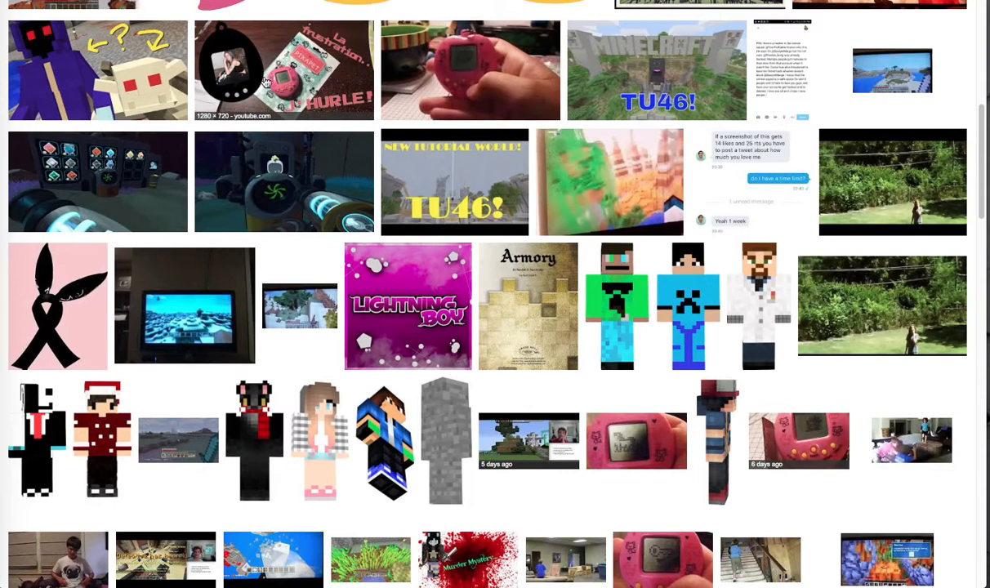
{"action": "mouse_move", "coordinate": [778, 85]}
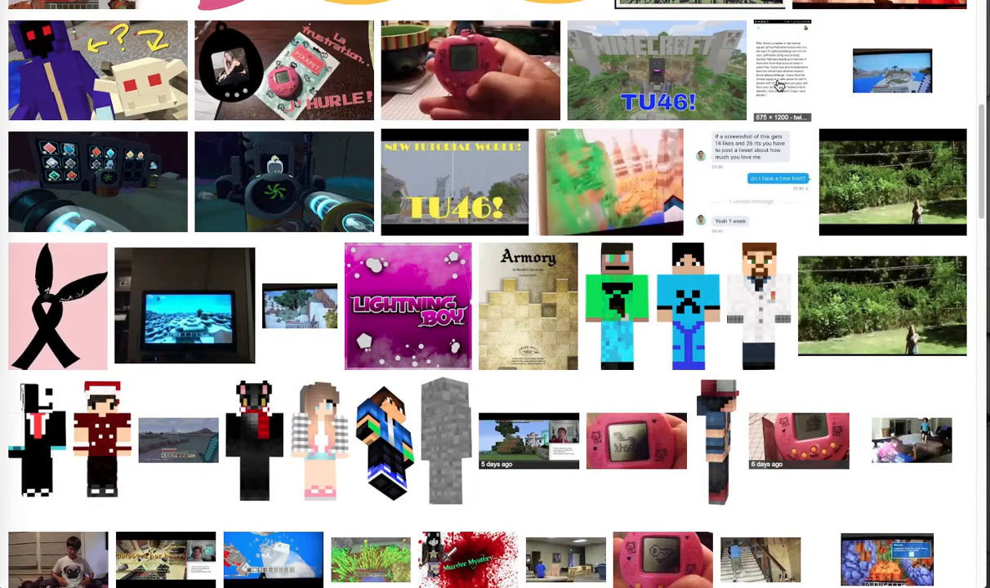
{"action": "left_click", "coordinate": [781, 70]}
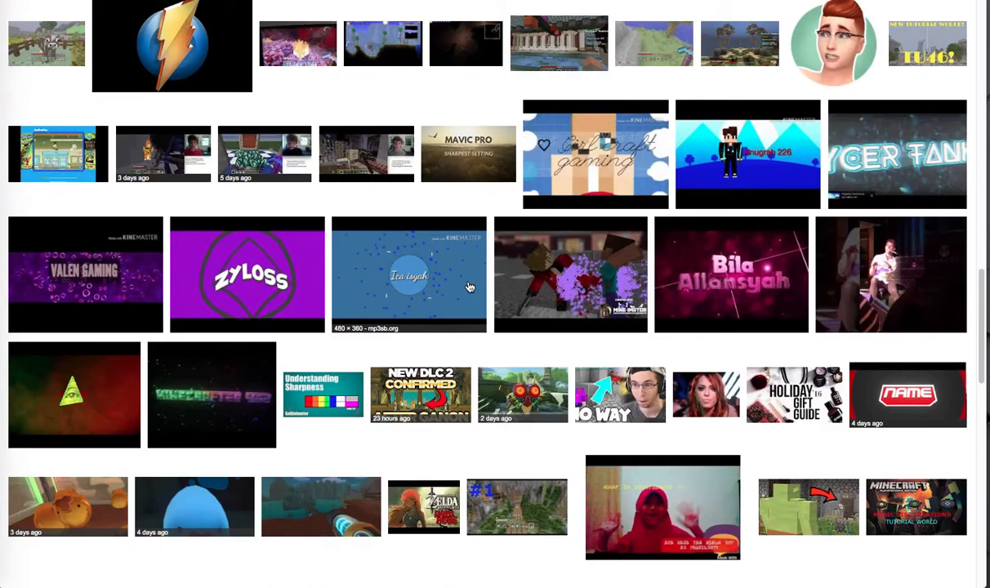
{"action": "scroll", "scroll_direction": "down", "scroll_amount": 3}
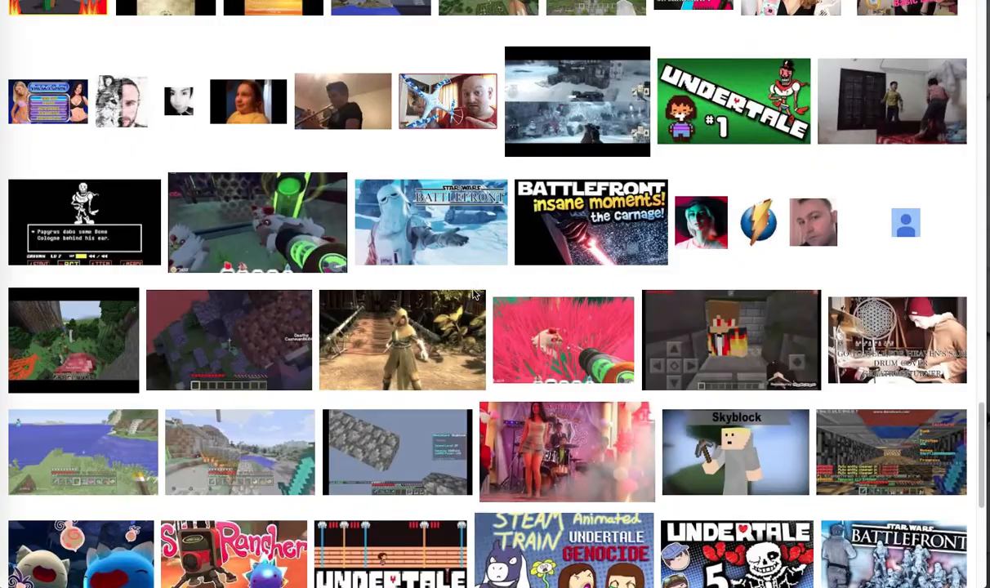
{"action": "scroll", "scroll_direction": "up", "scroll_amount": 3}
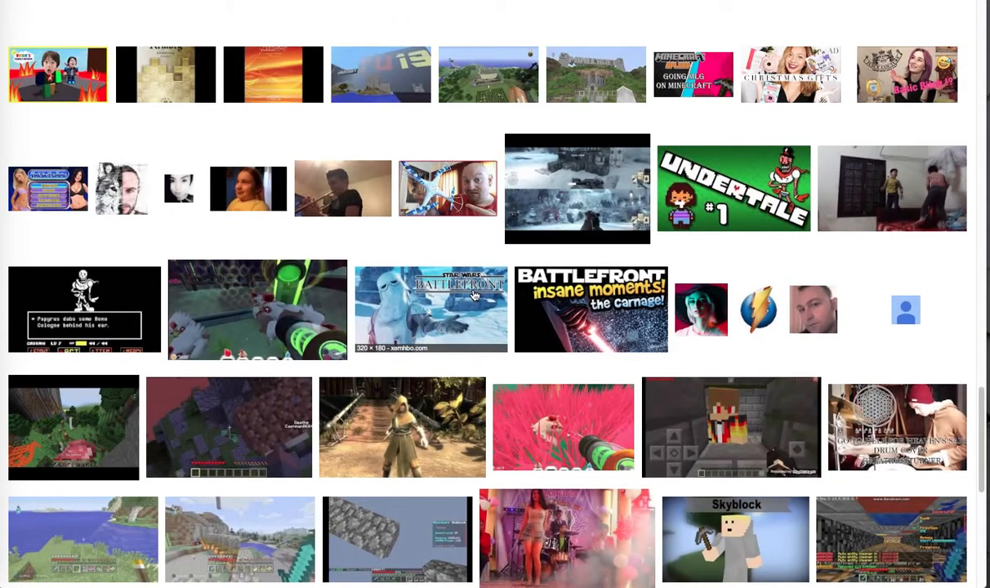
{"action": "mouse_move", "coordinate": [435, 308]}
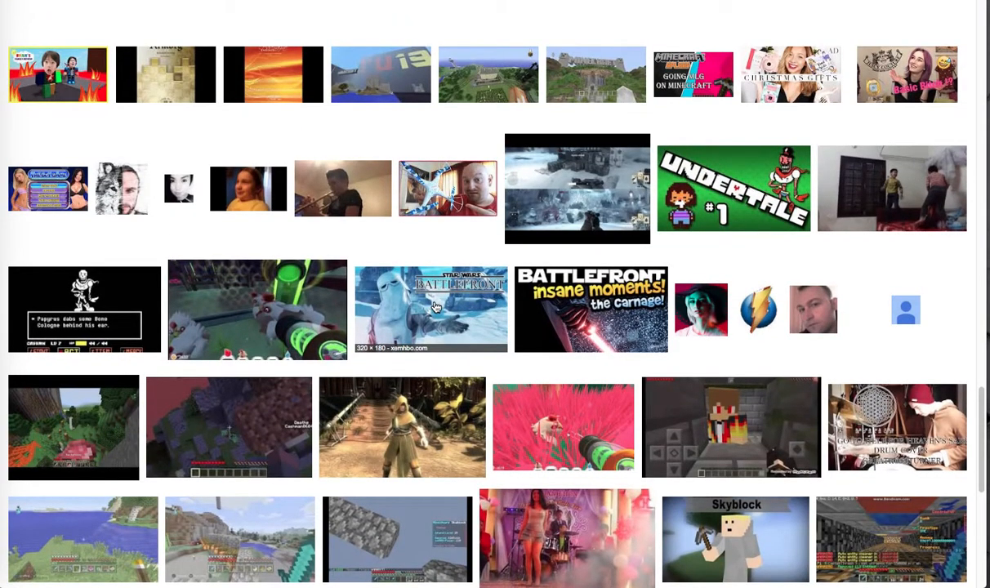
{"action": "mouse_move", "coordinate": [293, 260]}
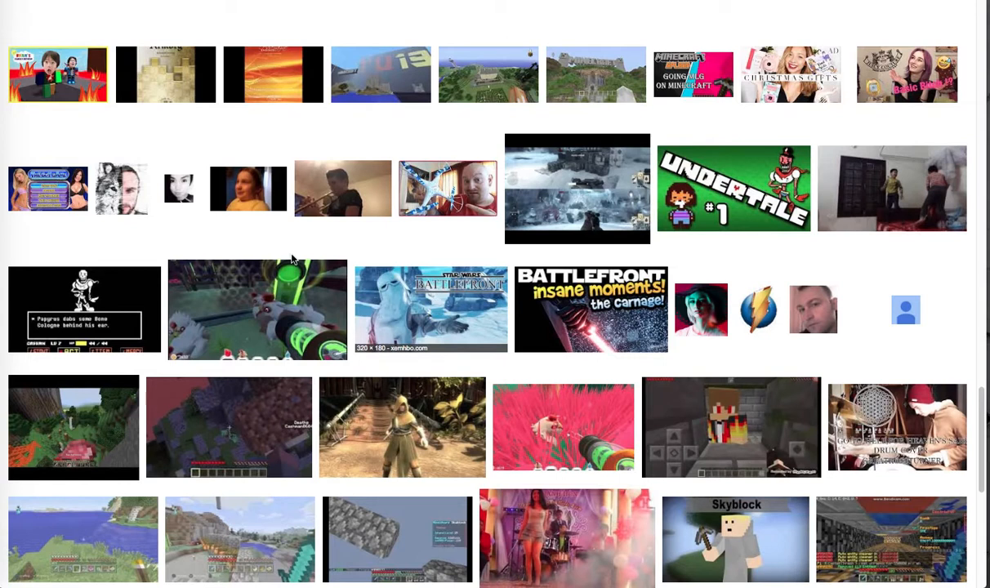
{"action": "mouse_move", "coordinate": [759, 317]}
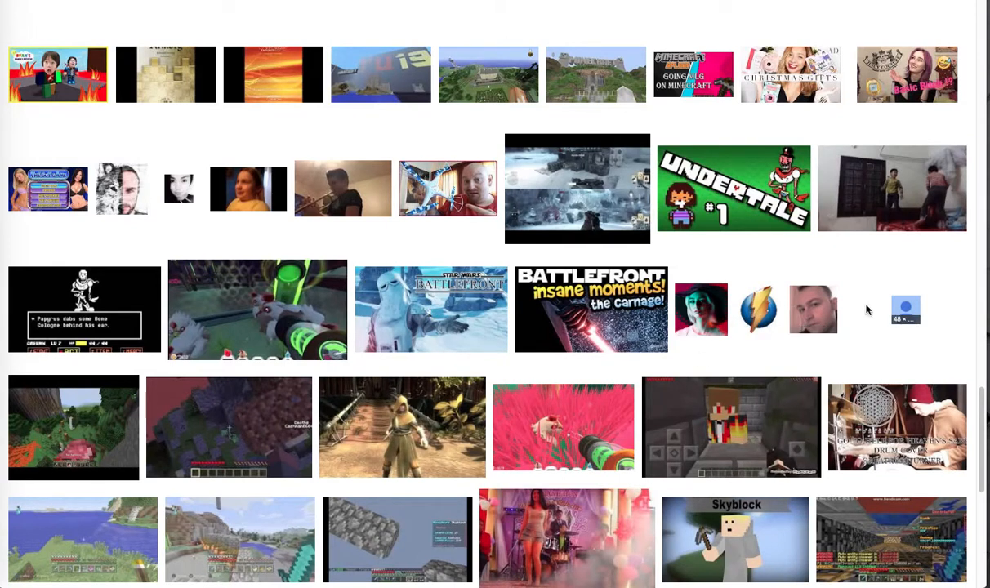
{"action": "mouse_move", "coordinate": [757, 309]}
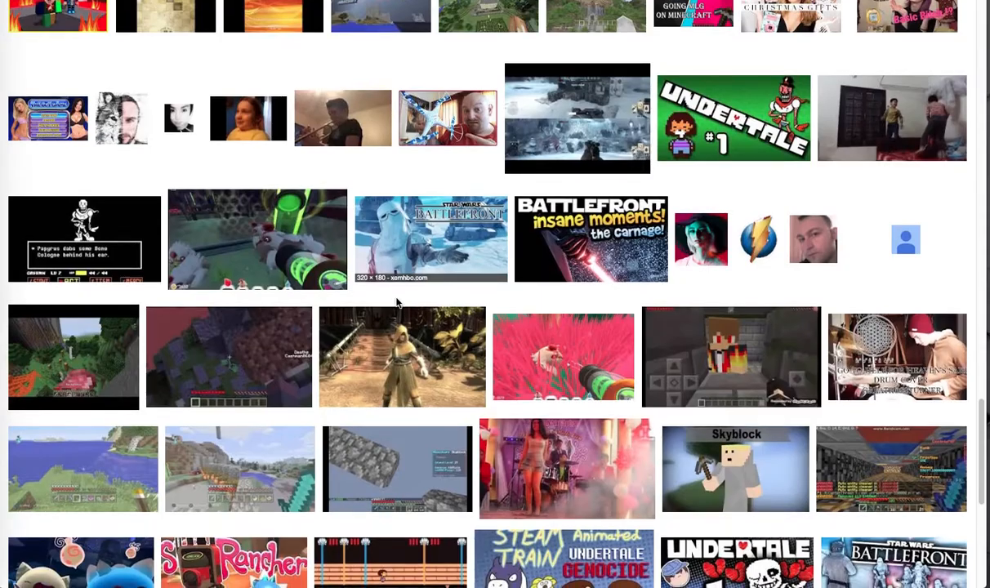
{"action": "scroll", "scroll_direction": "down", "scroll_amount": 3}
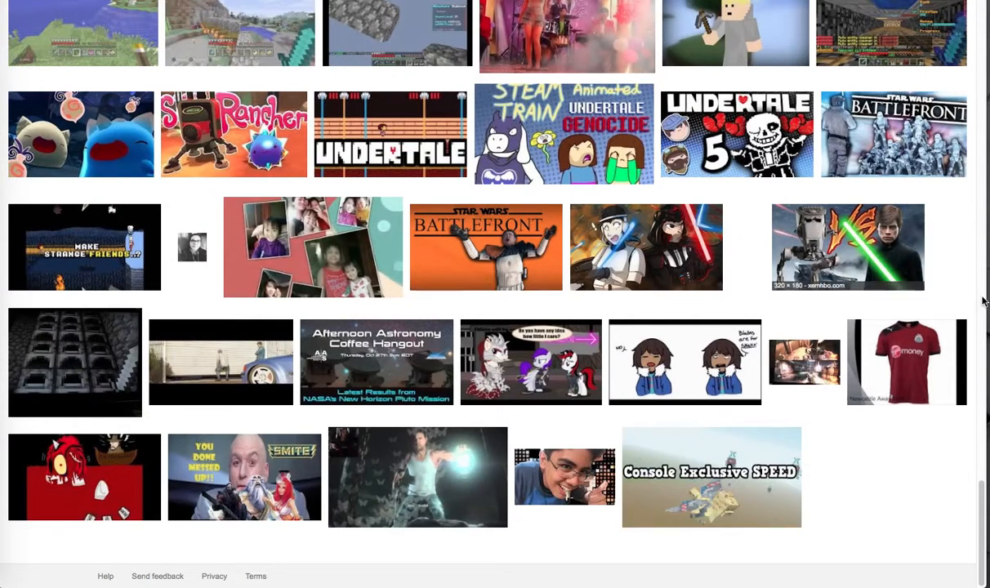
{"action": "mouse_move", "coordinate": [41, 235]}
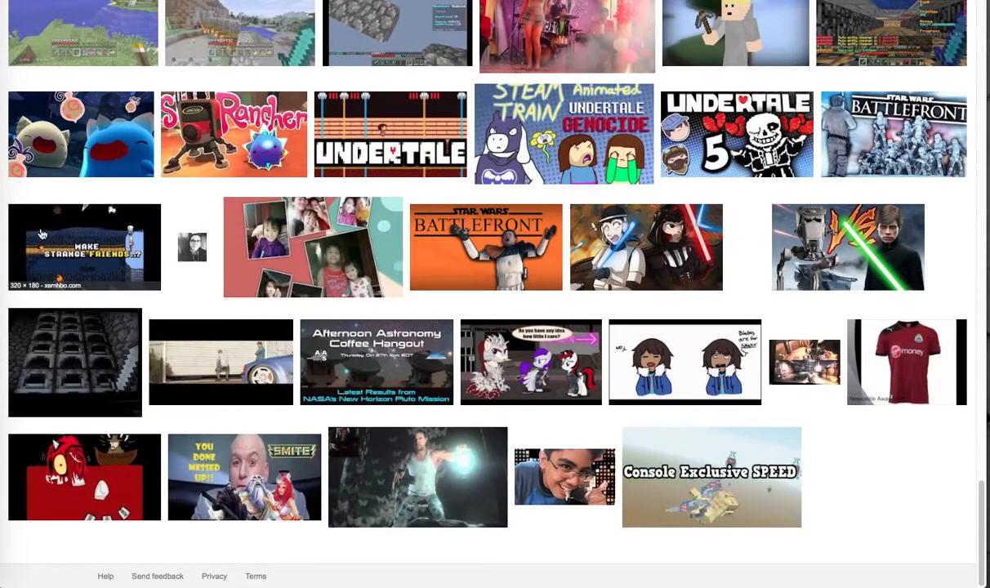
{"action": "mouse_move", "coordinate": [101, 221]}
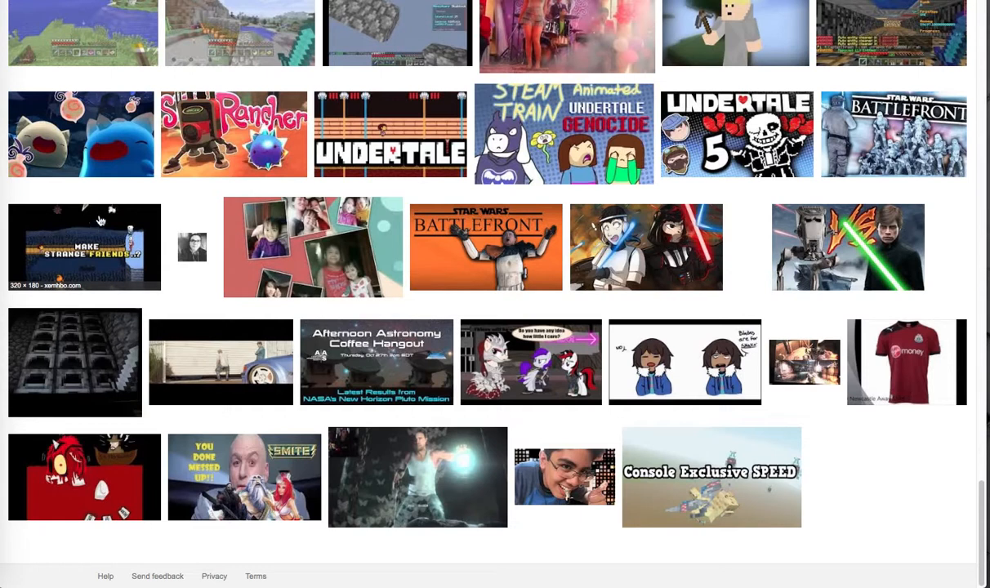
{"action": "mouse_move", "coordinate": [62, 23]}
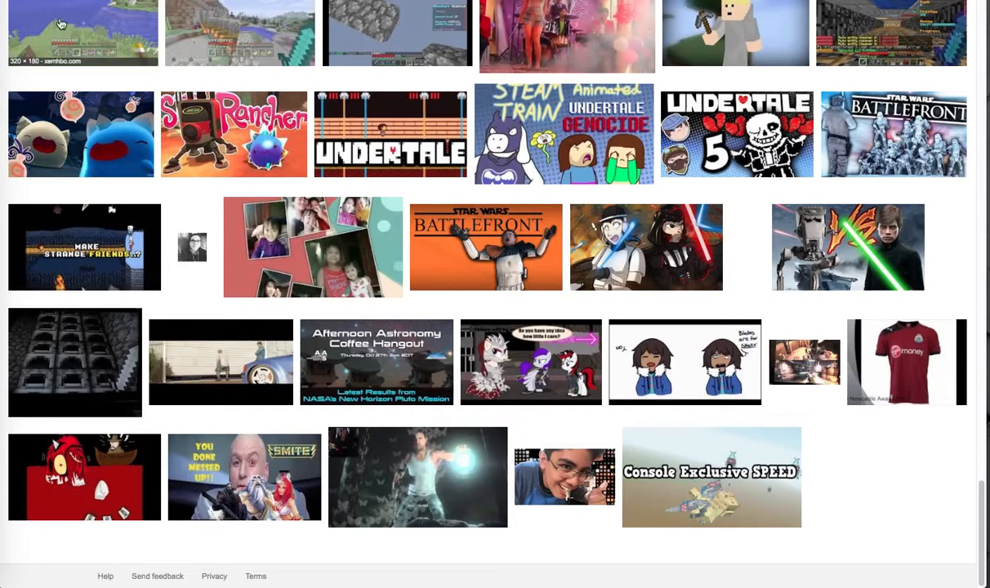
{"action": "mouse_move", "coordinate": [108, 72]}
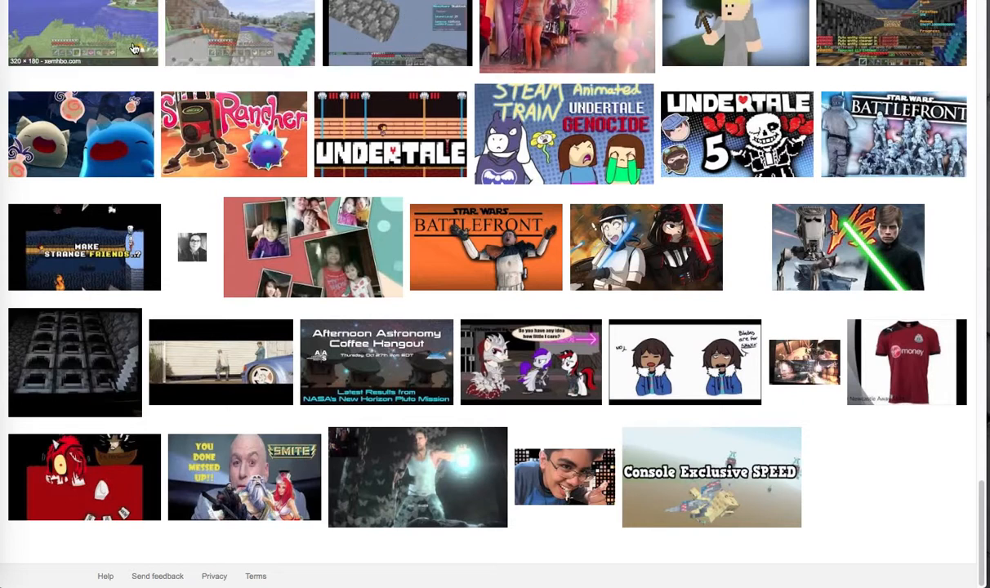
{"action": "mouse_move", "coordinate": [490, 13]}
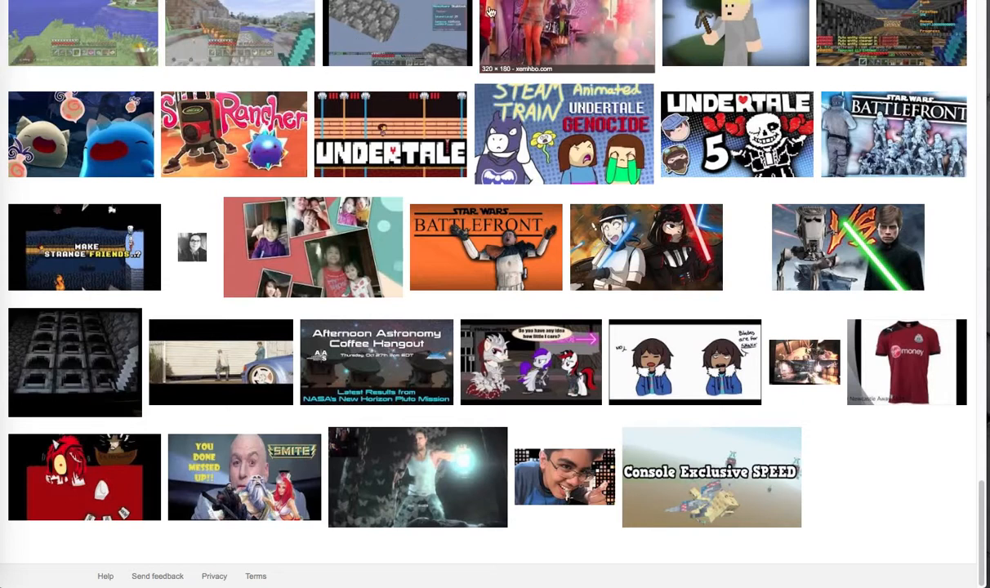
{"action": "mouse_move", "coordinate": [668, 468]}
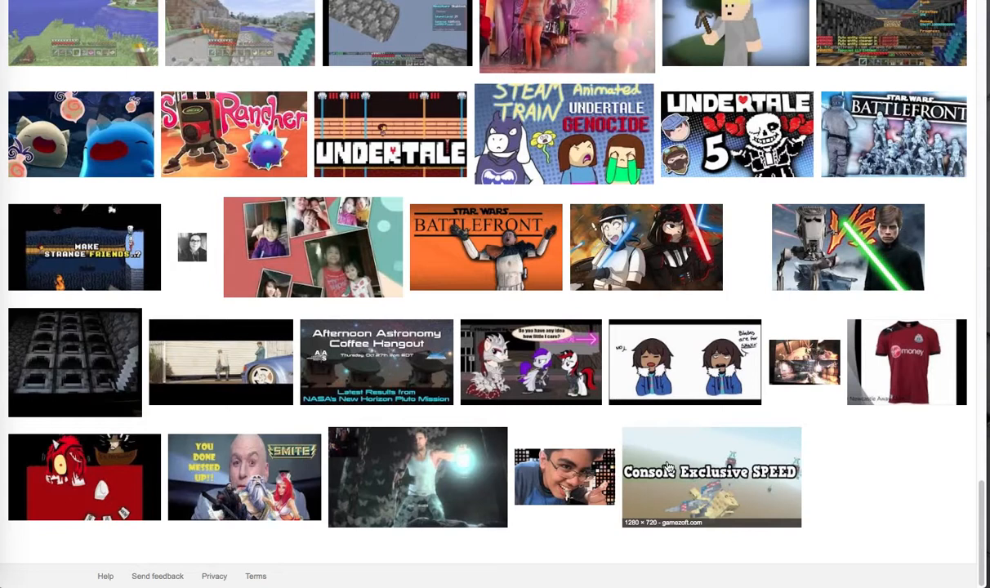
{"action": "mouse_move", "coordinate": [709, 456]}
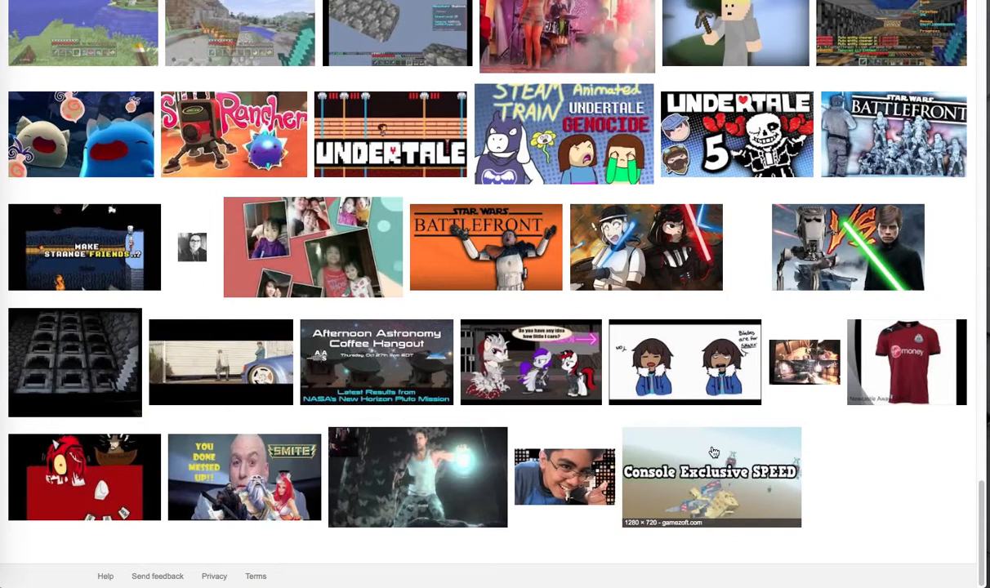
{"action": "mouse_move", "coordinate": [31, 357]}
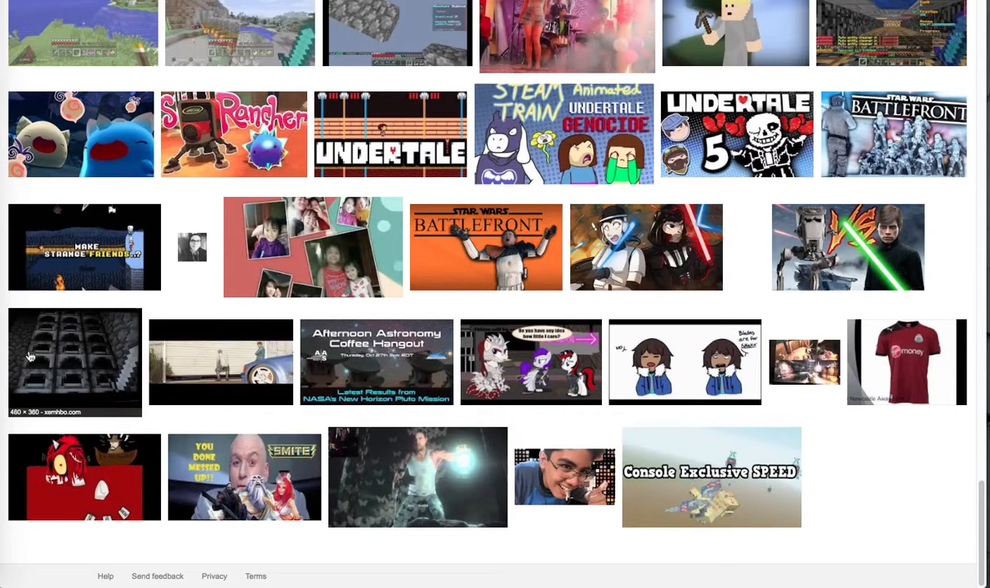
{"action": "mouse_move", "coordinate": [95, 347]}
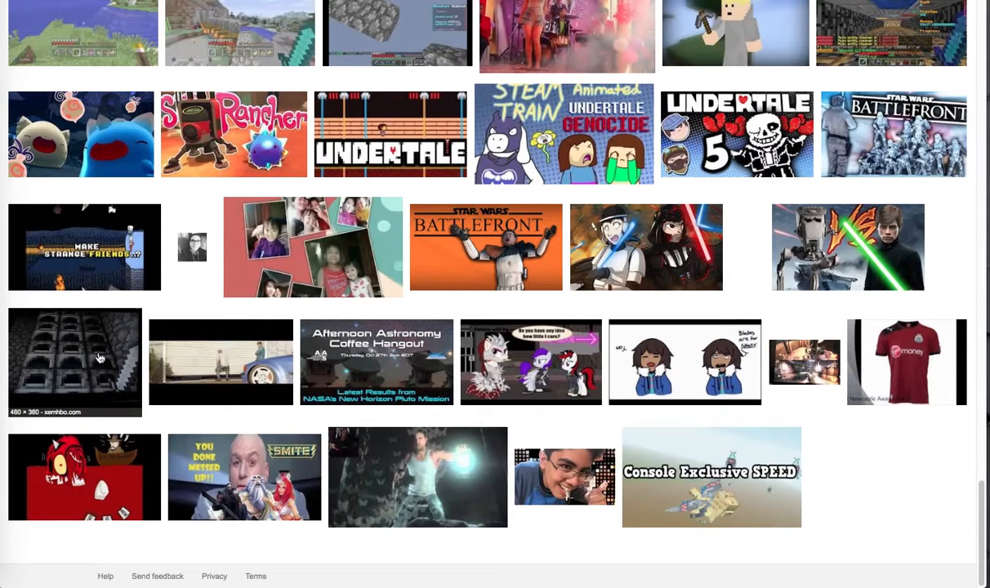
{"action": "mouse_move", "coordinate": [717, 528]}
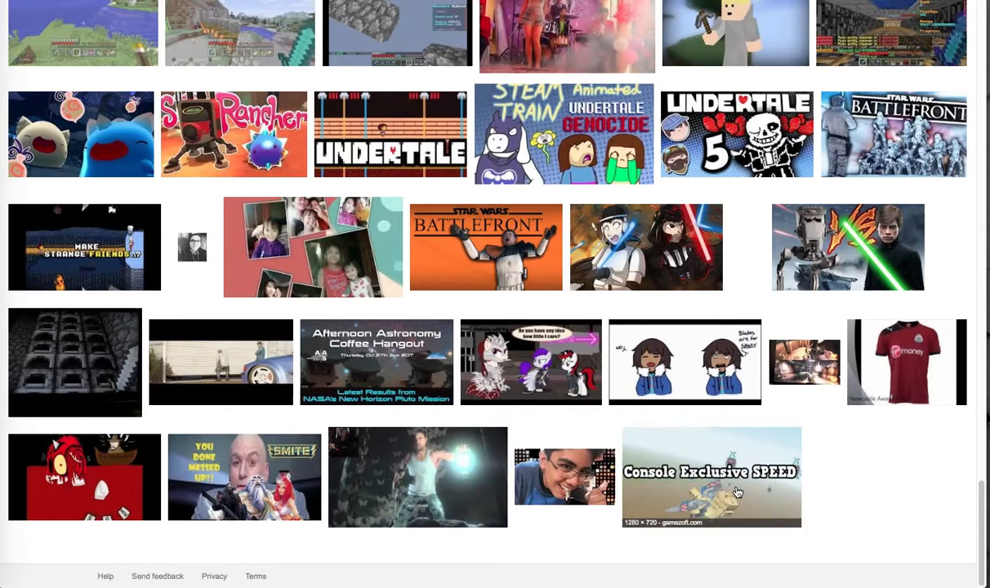
Step: Show video results for Cashman0604 and jump to page 9 of them
{"action": "scroll", "scroll_direction": "up", "scroll_amount": 3}
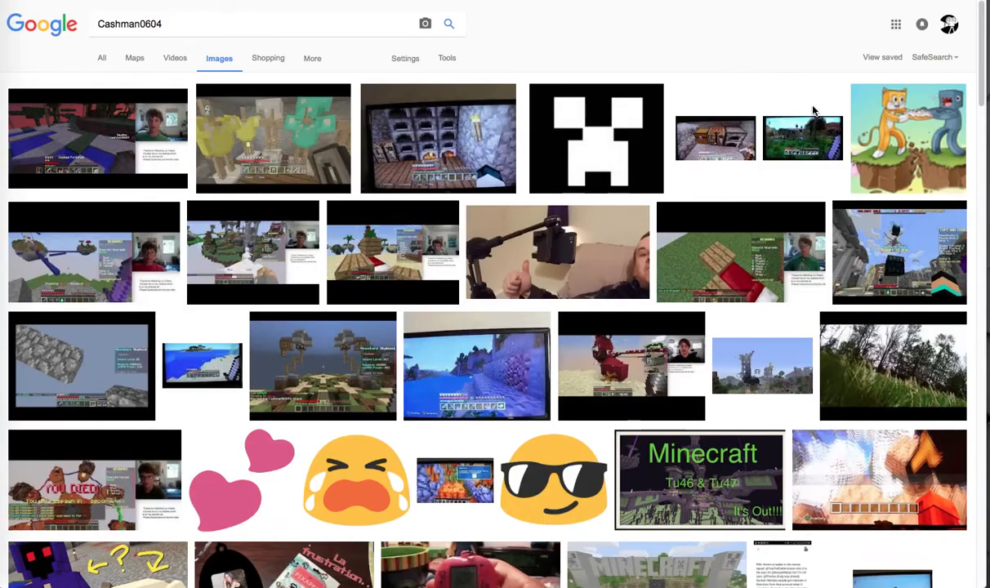
{"action": "mouse_move", "coordinate": [175, 59]}
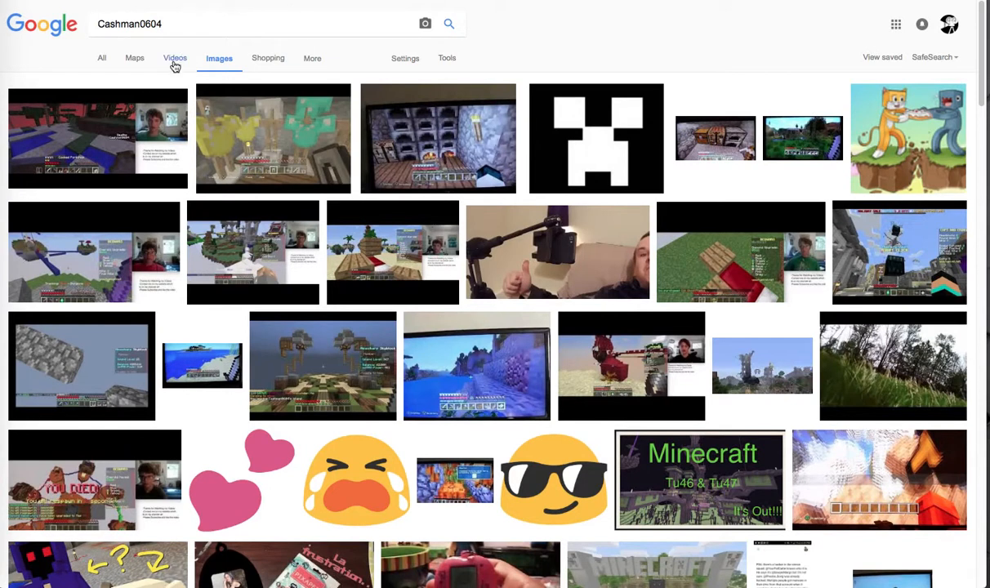
{"action": "left_click", "coordinate": [174, 59]}
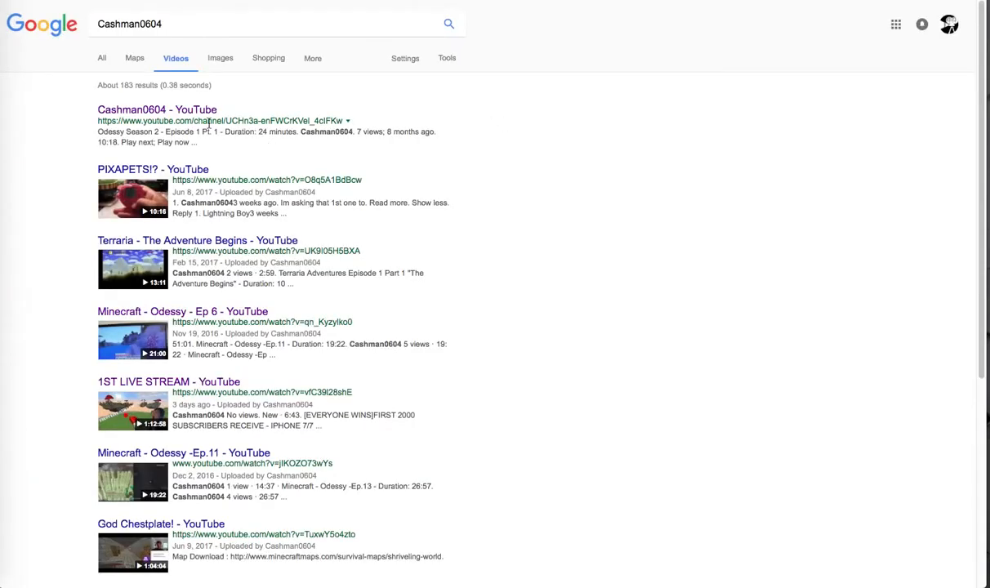
{"action": "scroll", "scroll_direction": "down", "scroll_amount": 3}
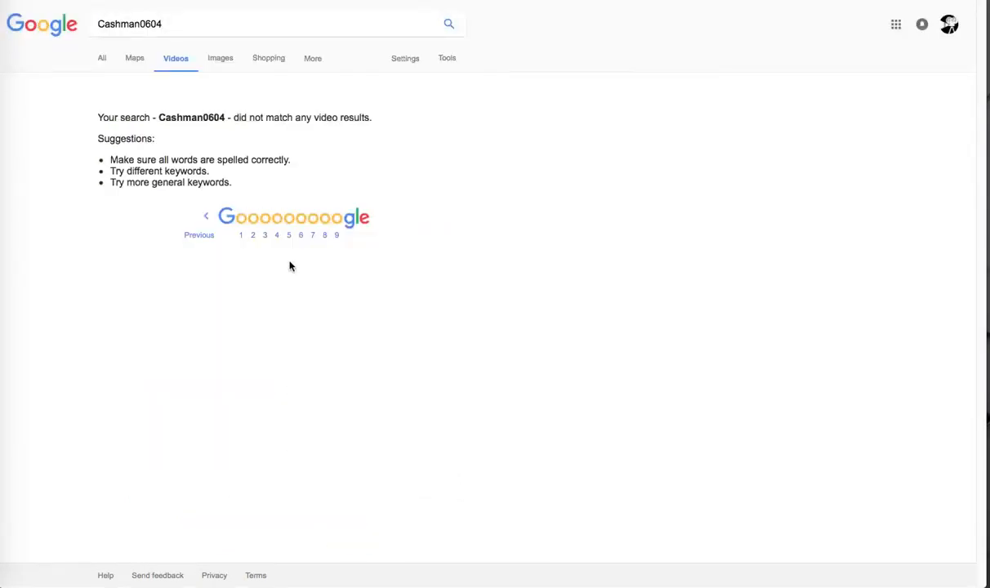
{"action": "left_click", "coordinate": [336, 236]}
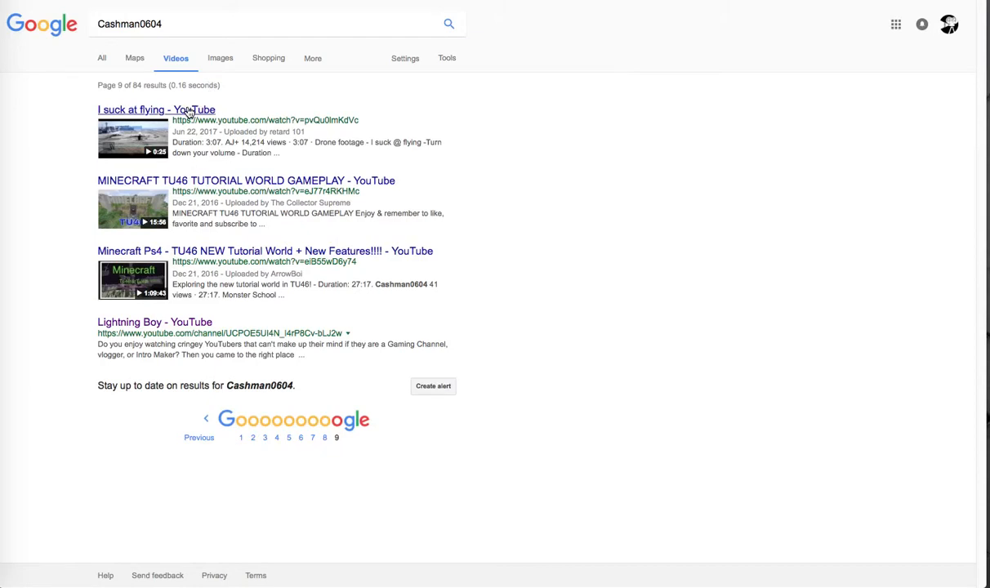
{"action": "left_click", "coordinate": [155, 109]}
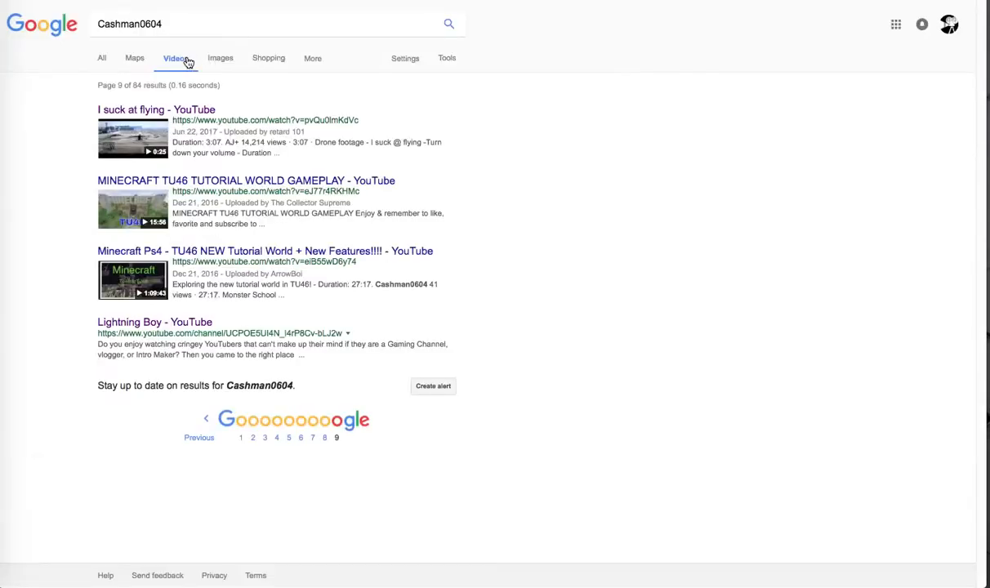
{"action": "mouse_move", "coordinate": [323, 441]}
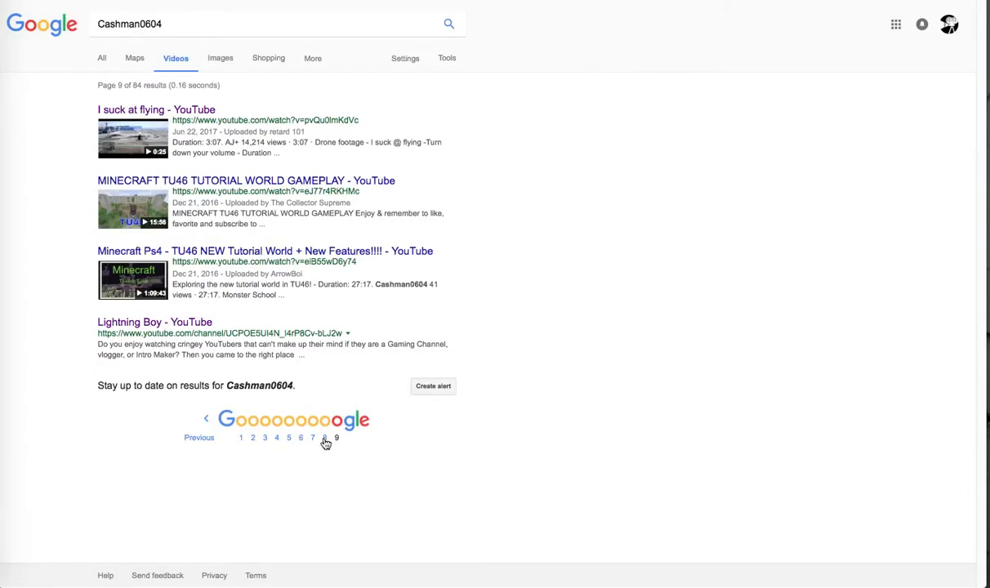
Step: Browse back through pages 8, 7 and earlier of the Cashman0604 video results
{"action": "left_click", "coordinate": [323, 441]}
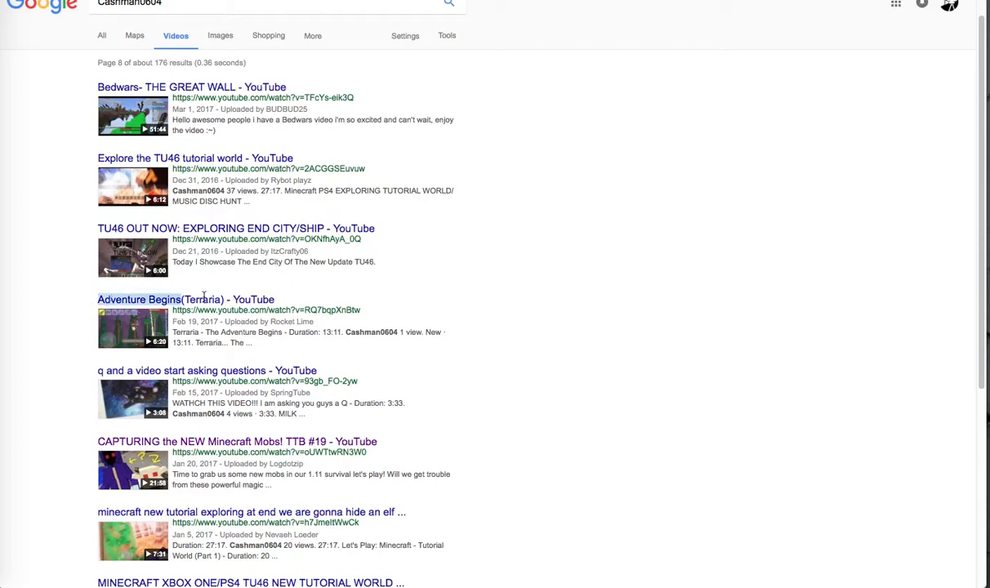
{"action": "scroll", "scroll_direction": "down", "scroll_amount": 3}
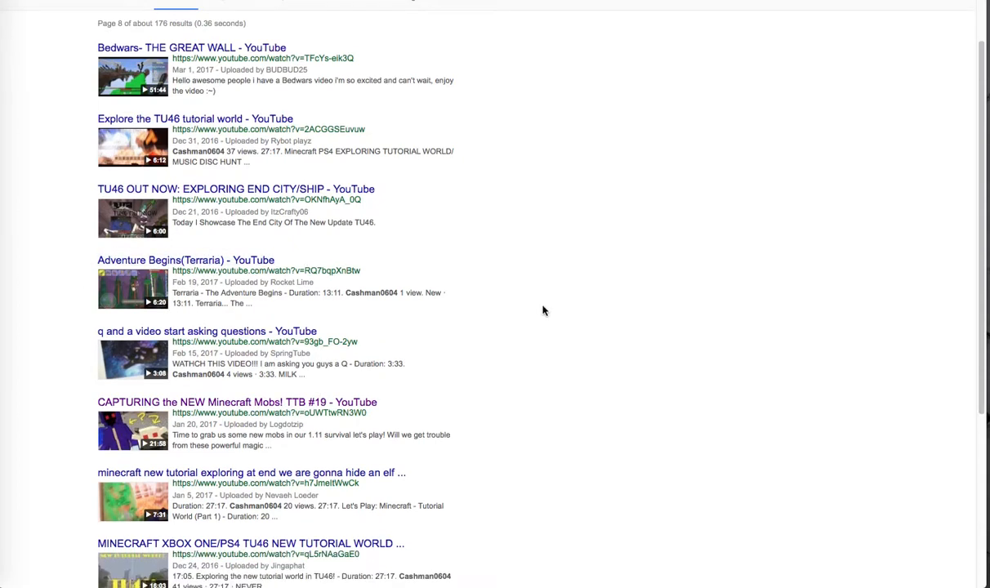
{"action": "scroll", "scroll_direction": "down", "scroll_amount": 3}
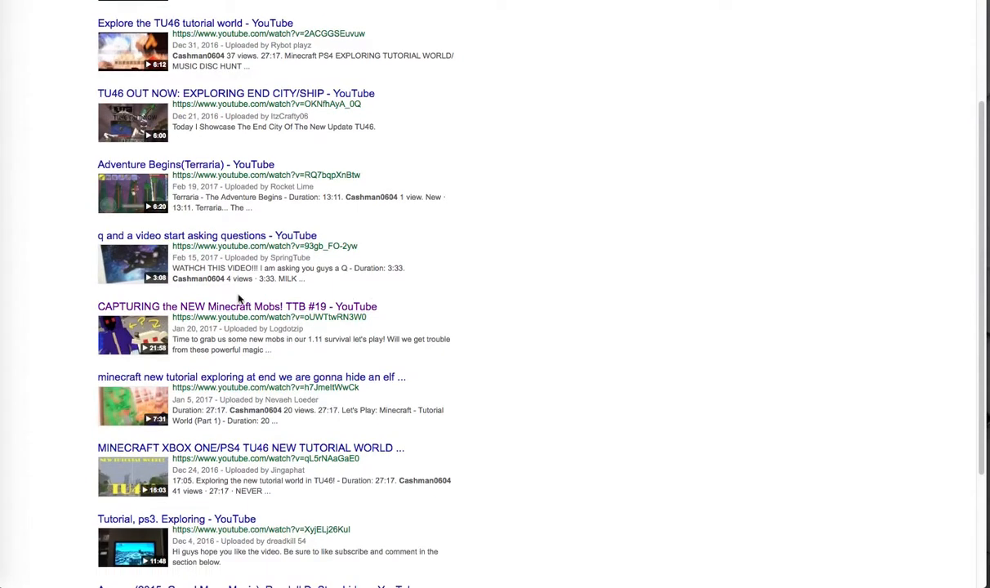
{"action": "scroll", "scroll_direction": "down", "scroll_amount": 3}
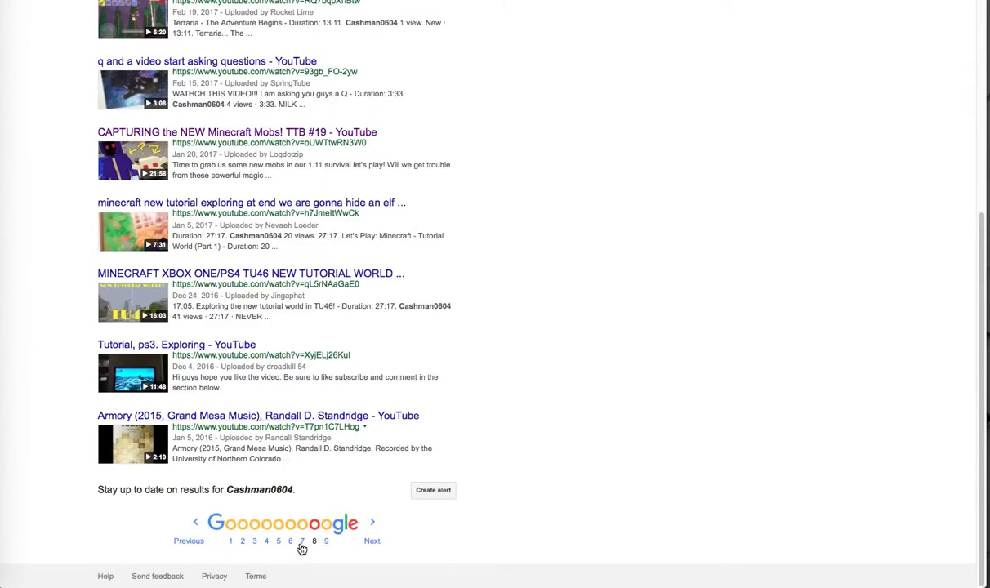
{"action": "left_click", "coordinate": [301, 541]}
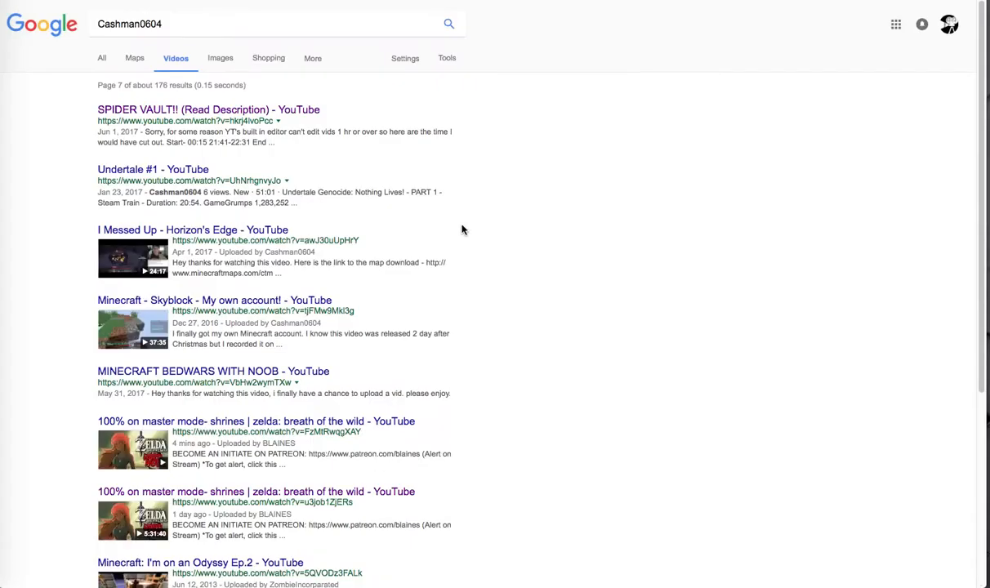
{"action": "scroll", "scroll_direction": "down", "scroll_amount": 3}
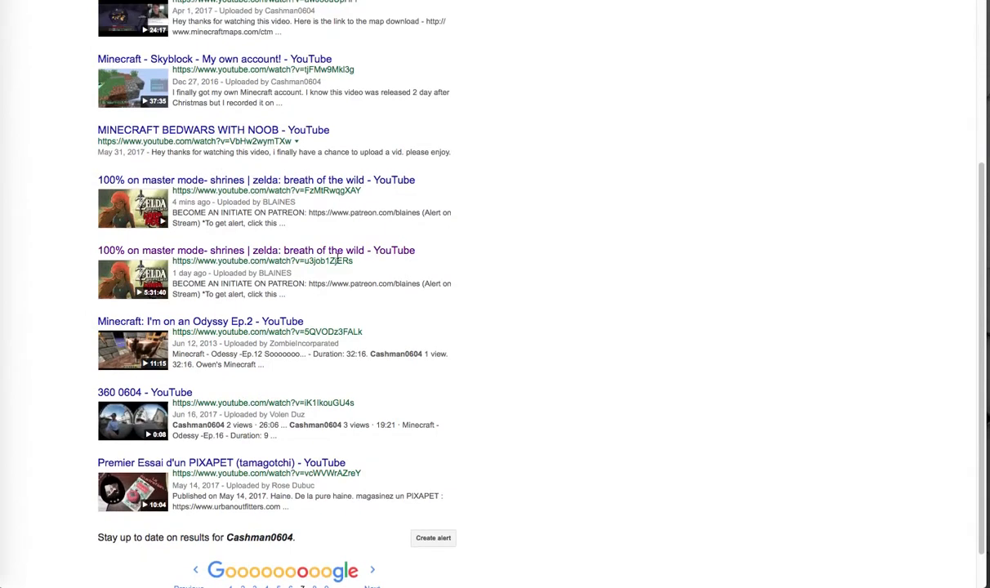
{"action": "mouse_move", "coordinate": [235, 297]}
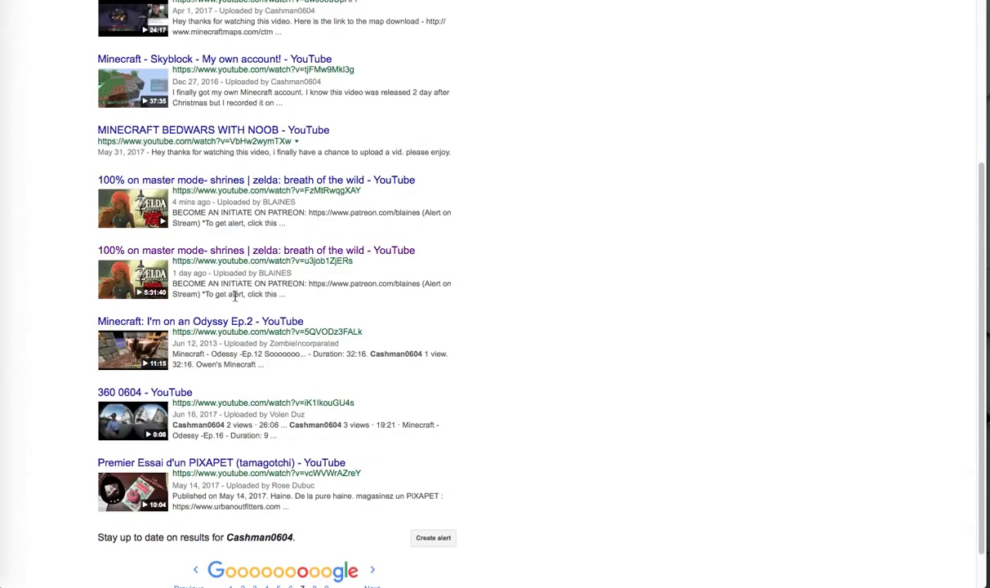
{"action": "mouse_move", "coordinate": [357, 255]}
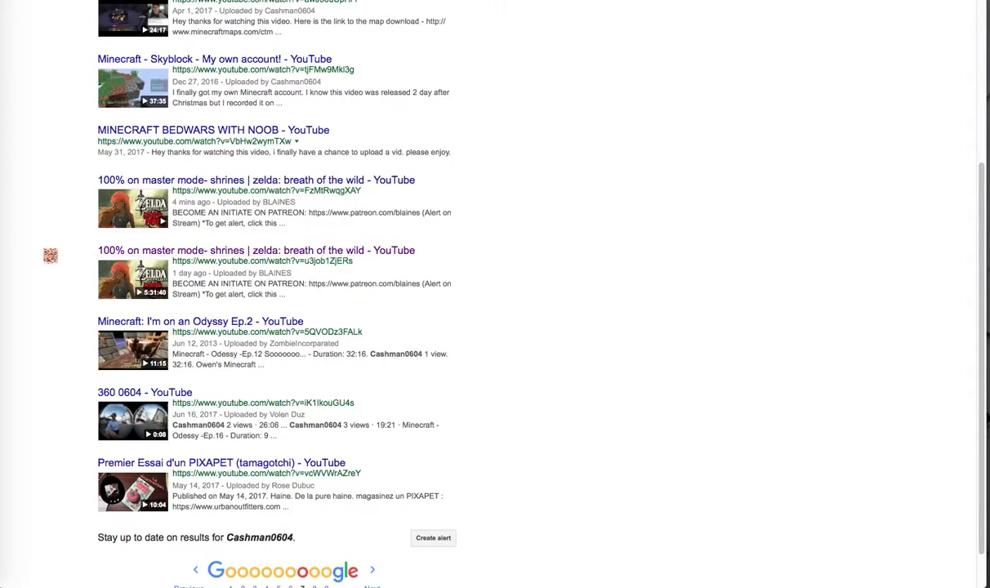
{"action": "mouse_move", "coordinate": [333, 330]}
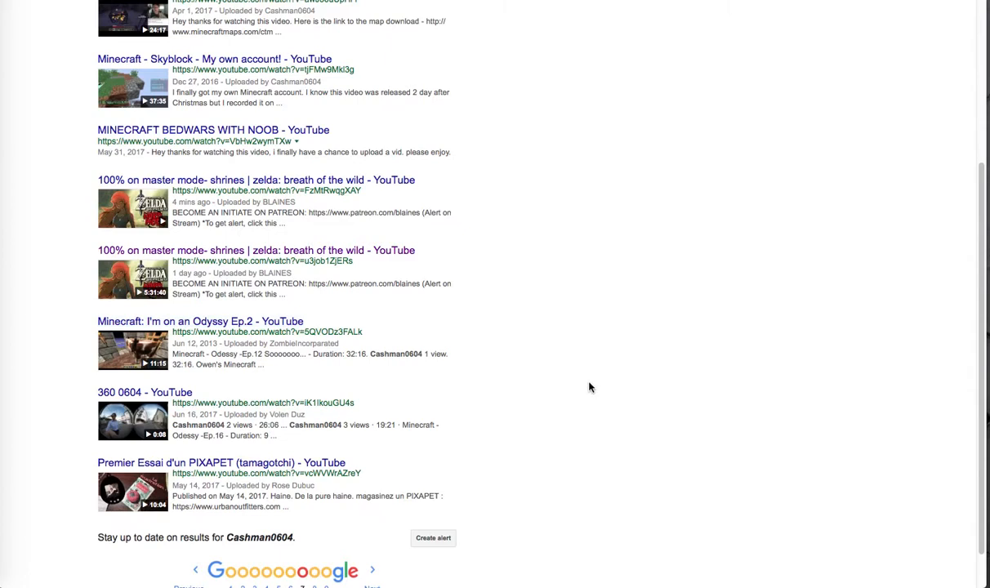
{"action": "scroll", "scroll_direction": "down", "scroll_amount": 3}
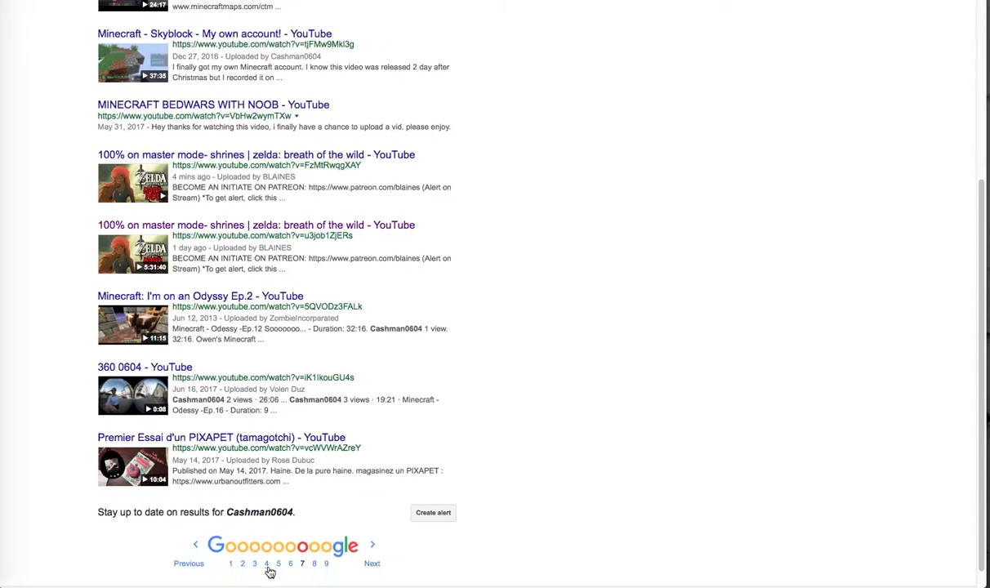
{"action": "left_click", "coordinate": [290, 564]}
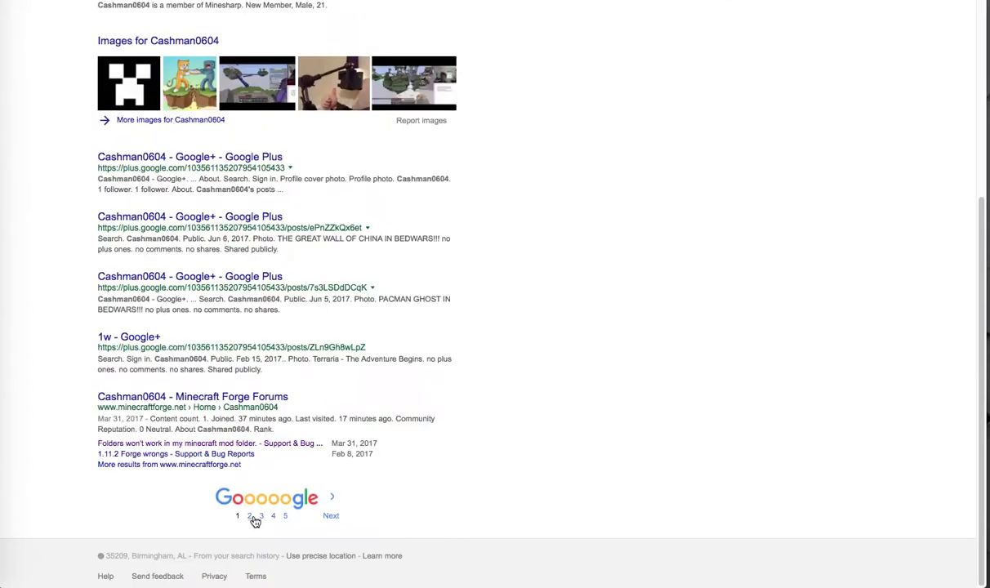
{"action": "left_click", "coordinate": [248, 517]}
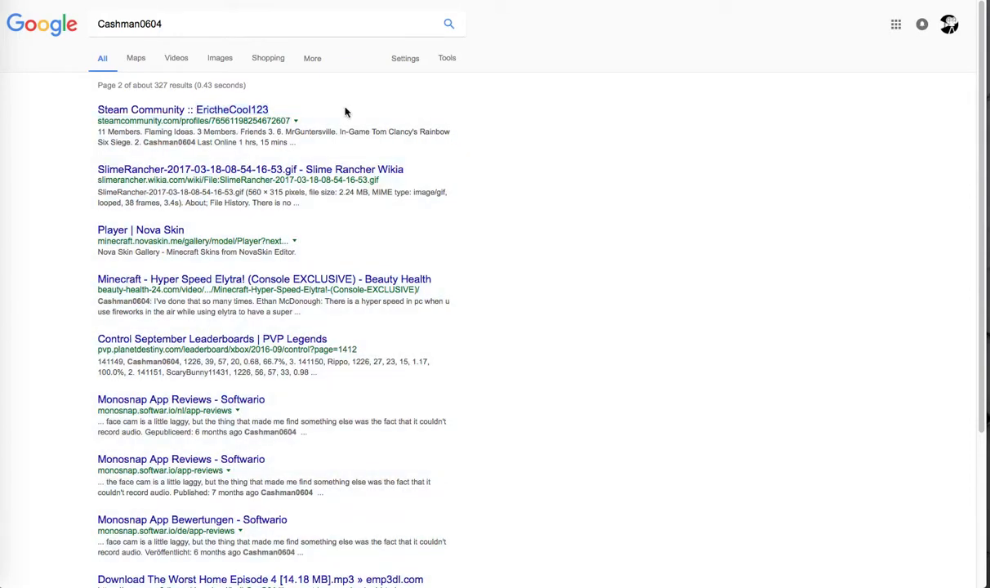
{"action": "mouse_move", "coordinate": [346, 168]}
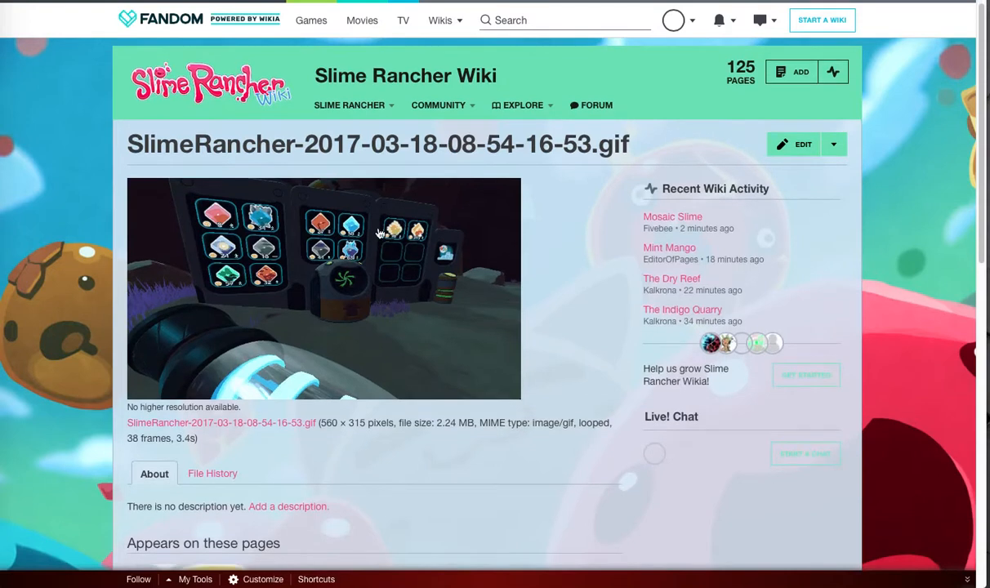
Step: Scroll the Slime Rancher Wiki gif page to its 'Appears on these pages' Gold Slime entry
{"action": "scroll", "scroll_direction": "down", "scroll_amount": 3}
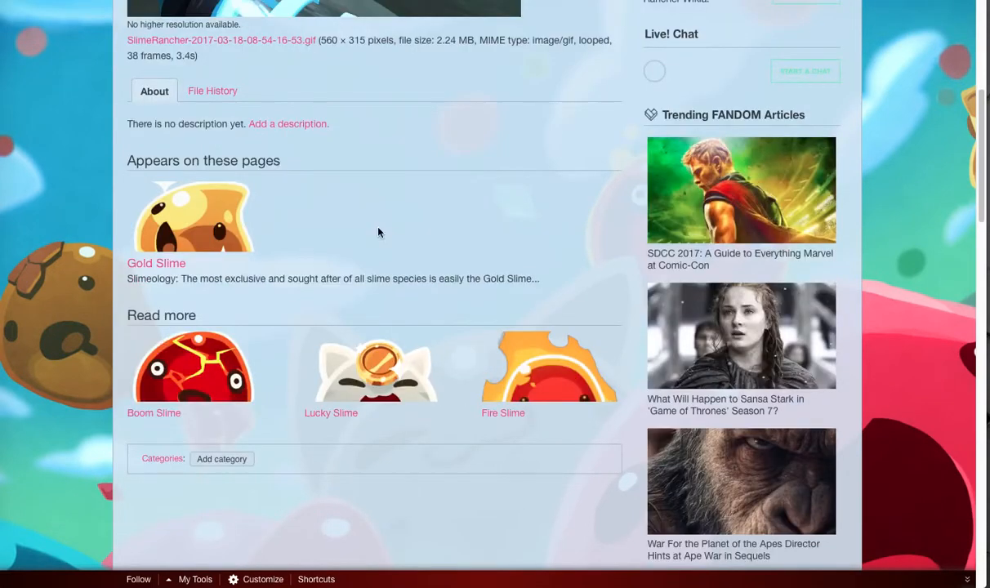
{"action": "scroll", "scroll_direction": "up", "scroll_amount": 3}
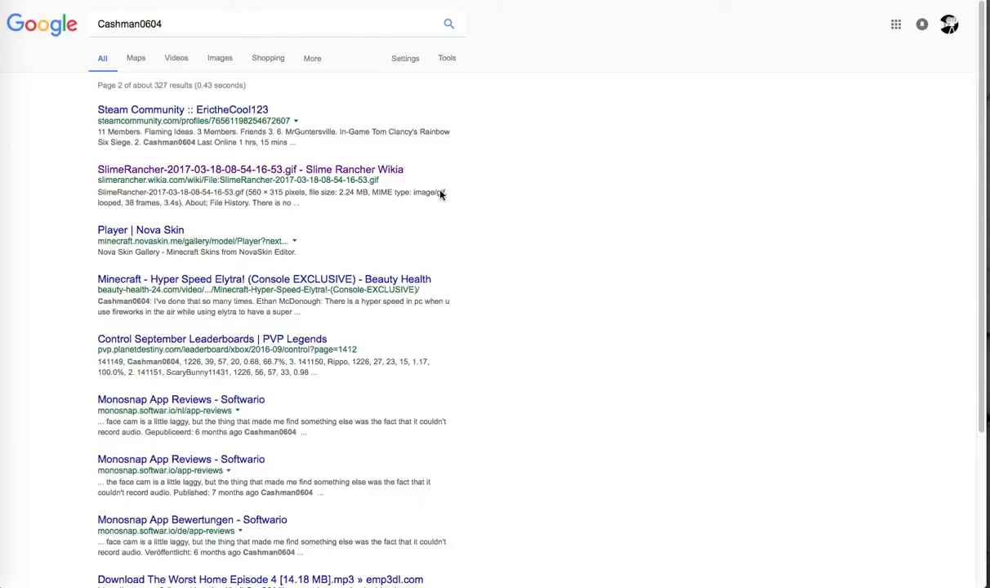
{"action": "mouse_move", "coordinate": [140, 229]}
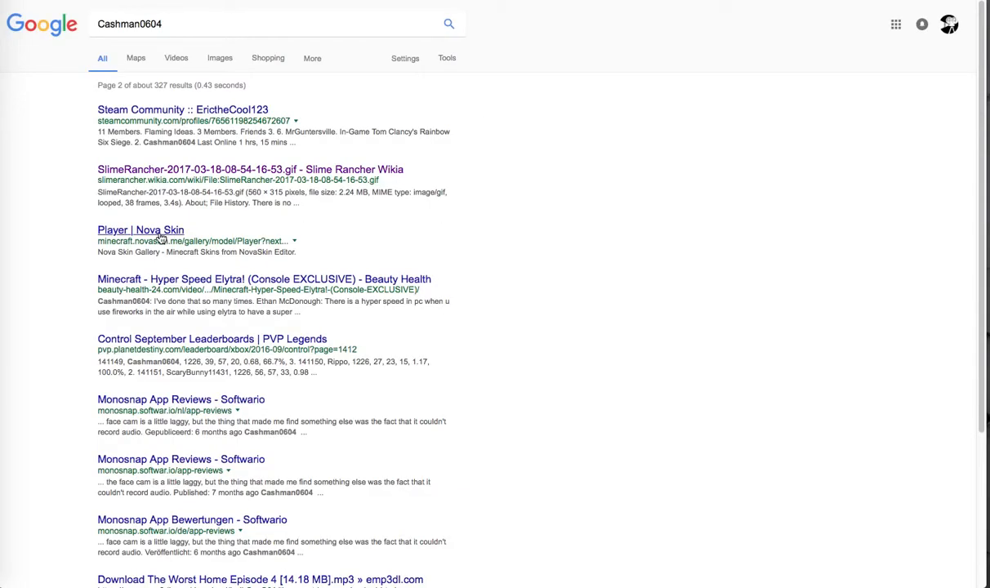
{"action": "mouse_move", "coordinate": [477, 224]}
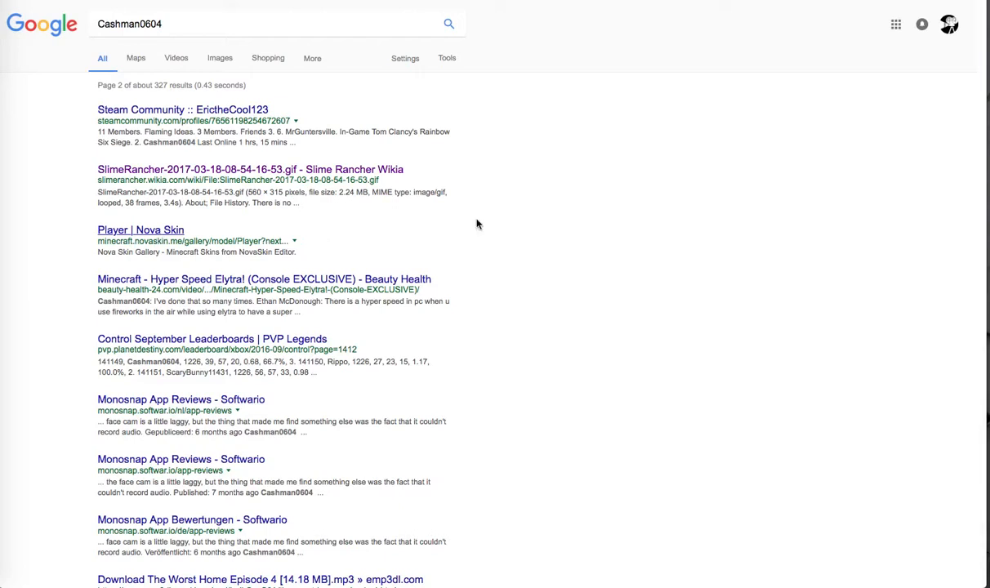
Step: View the 'Player | Nova Skin' Minecraft skin gallery from the results
{"action": "left_click", "coordinate": [140, 229]}
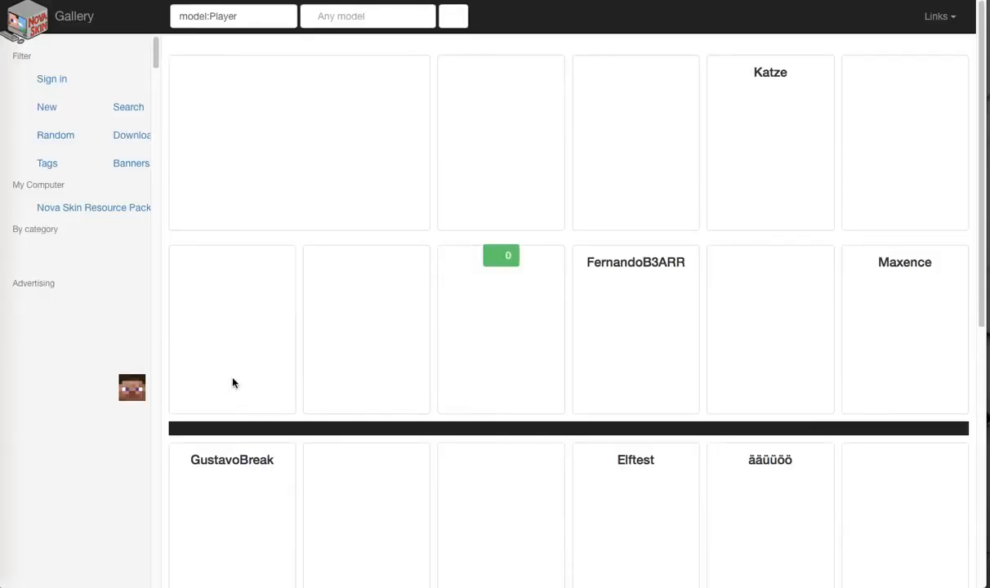
{"action": "mouse_move", "coordinate": [626, 444]}
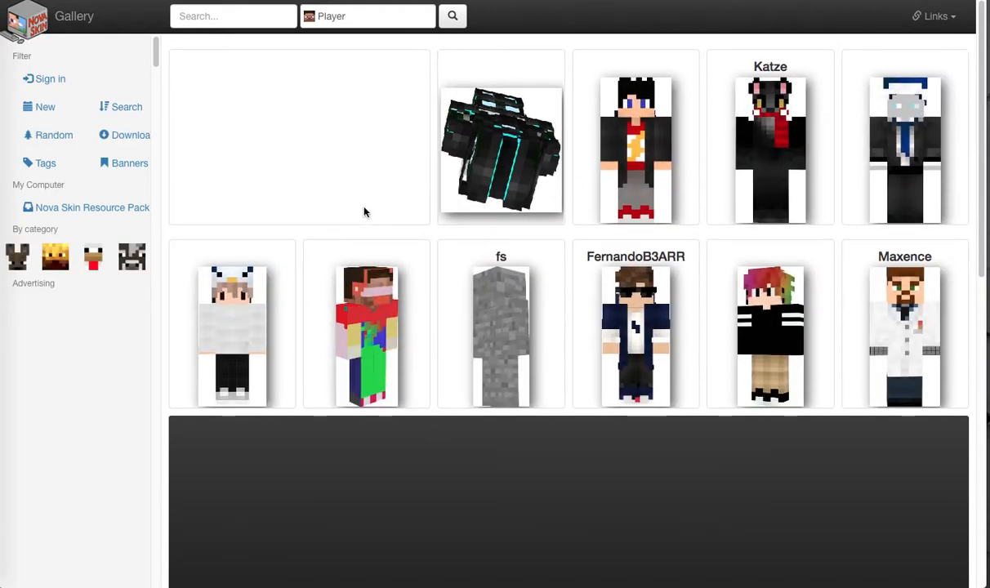
{"action": "scroll", "scroll_direction": "down", "scroll_amount": 3}
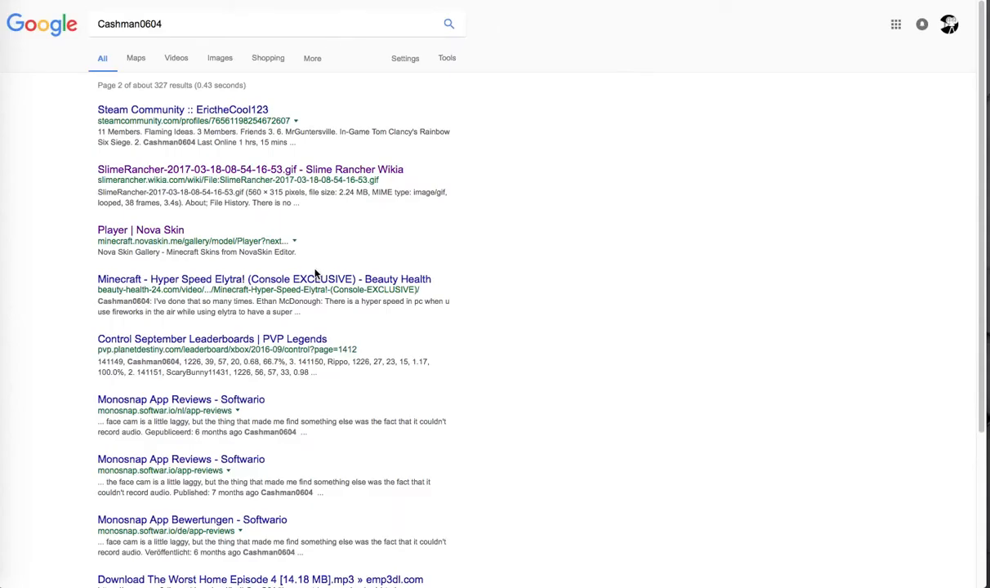
{"action": "mouse_move", "coordinate": [311, 278]}
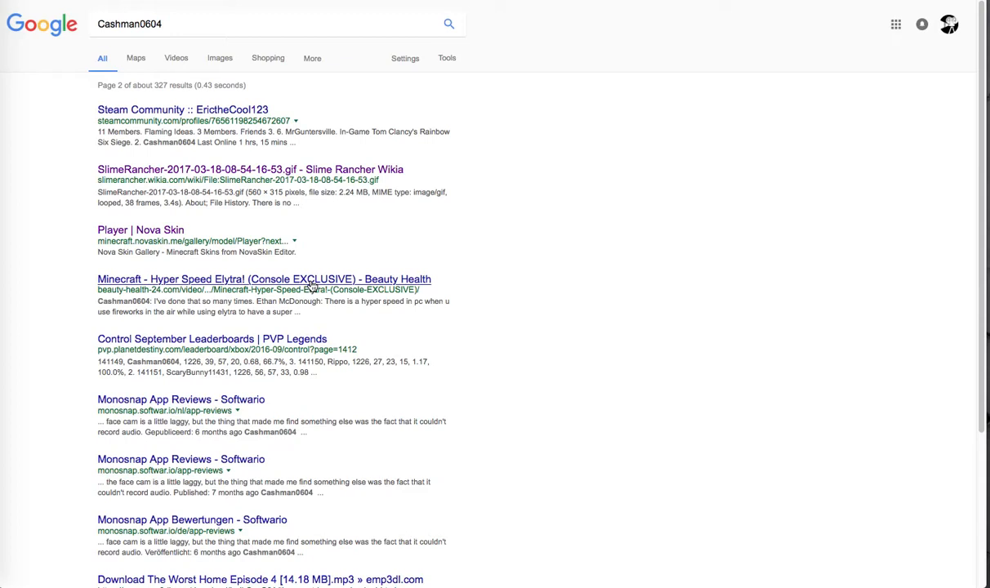
{"action": "mouse_move", "coordinate": [484, 346]}
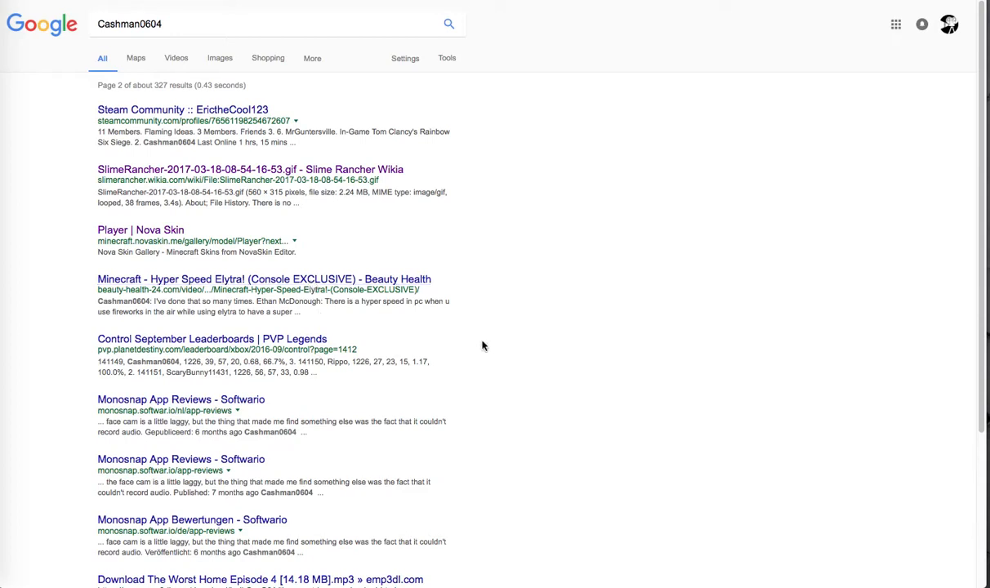
{"action": "mouse_move", "coordinate": [351, 467]}
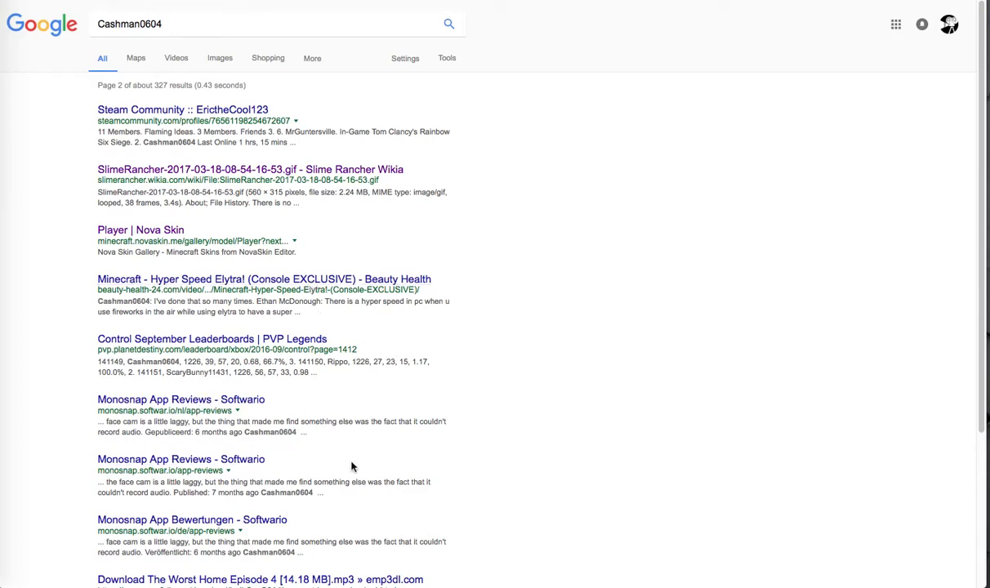
Step: From the bottom of page 2, open the 'Minecraft - Odessy - Ep.23' xemhbo video result
{"action": "scroll", "scroll_direction": "down", "scroll_amount": 3}
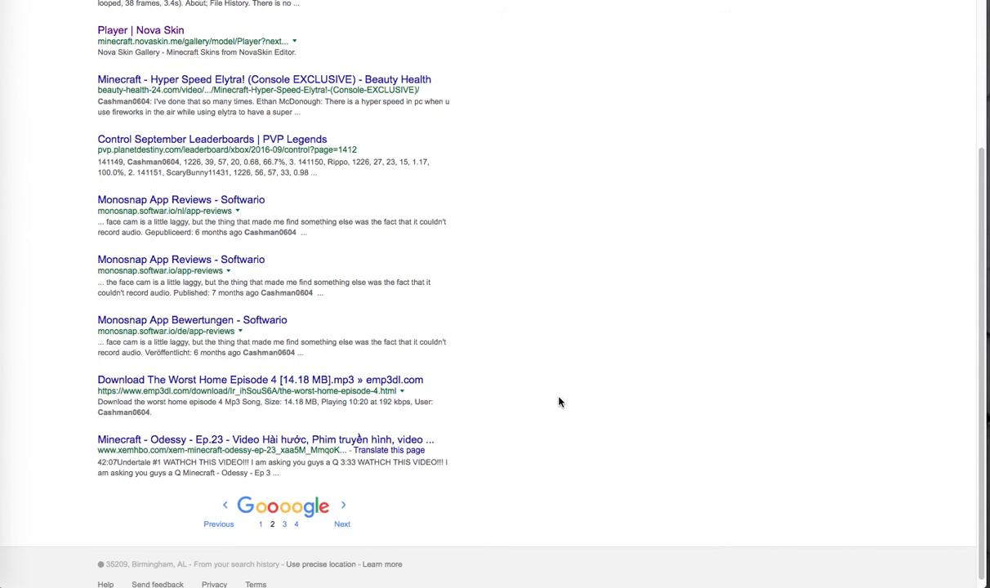
{"action": "mouse_move", "coordinate": [384, 389]}
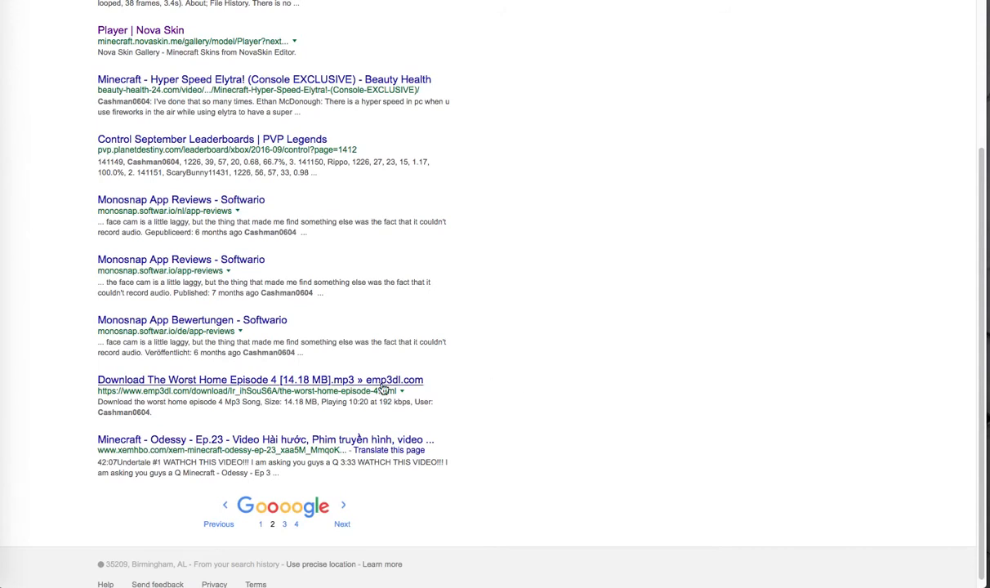
{"action": "mouse_move", "coordinate": [294, 481]}
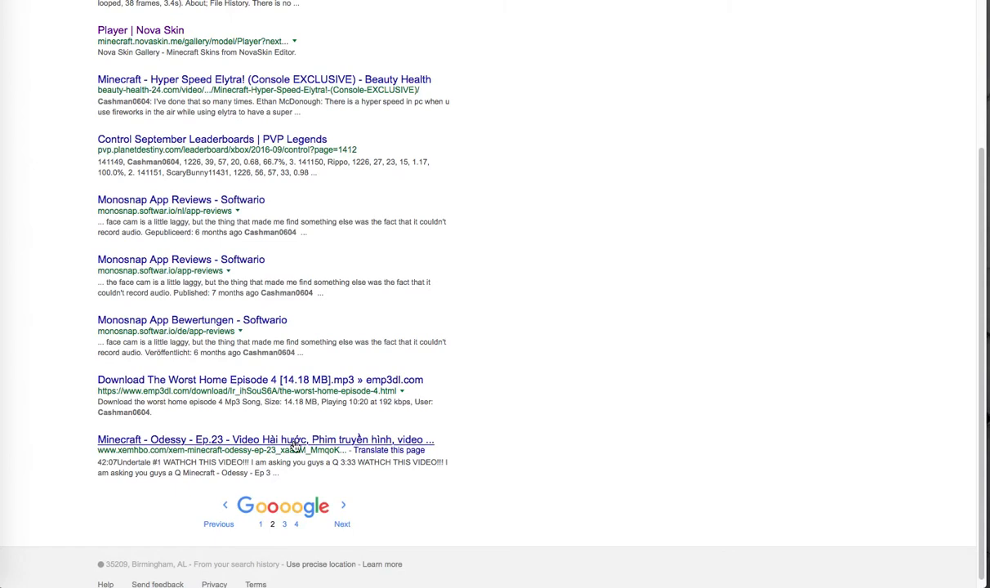
{"action": "left_click", "coordinate": [265, 439]}
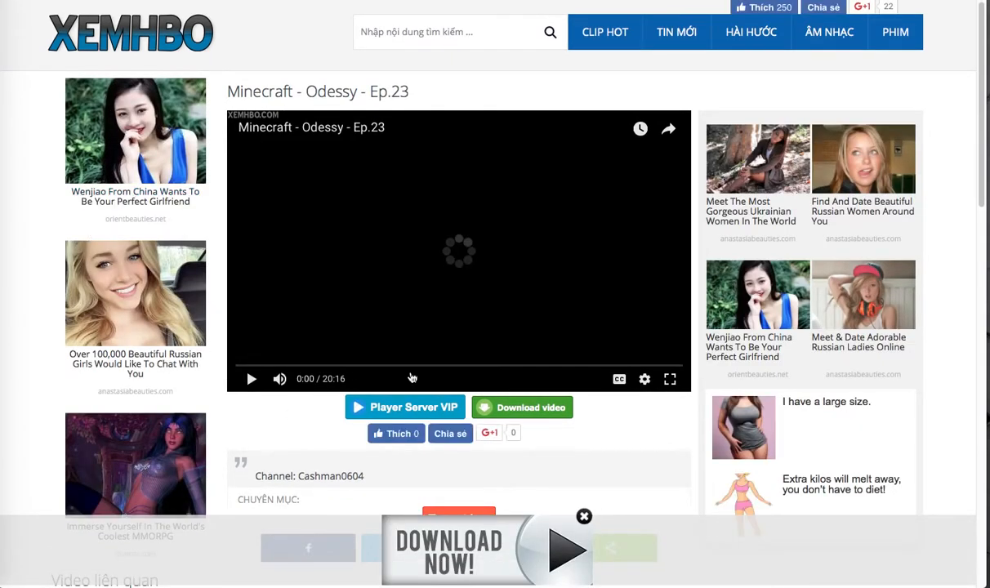
Step: Scroll through the 'Video liên quan' list to see Minecraft - Odessy episodes Ep4 through Ep.24
{"action": "scroll", "scroll_direction": "down", "scroll_amount": 3}
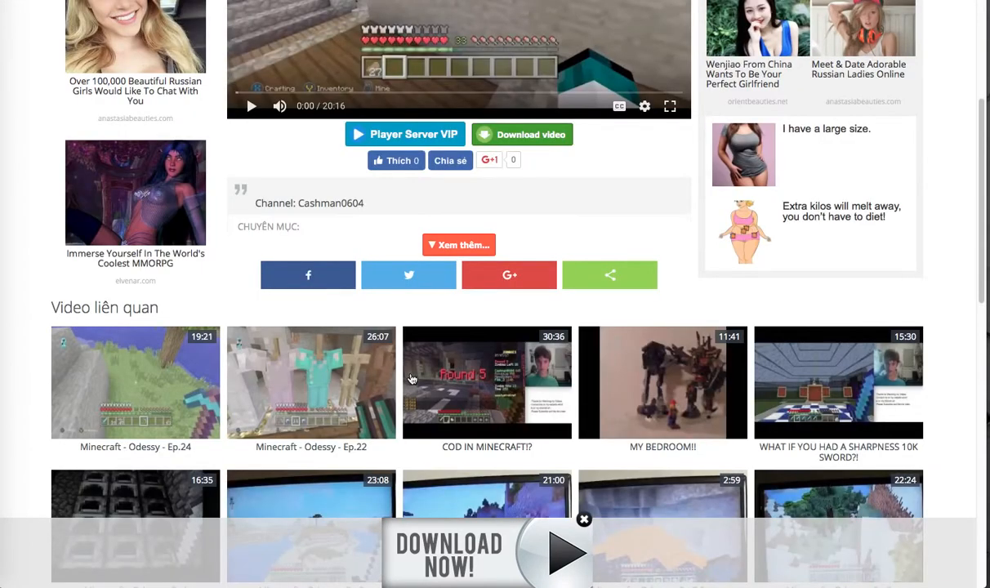
{"action": "scroll", "scroll_direction": "down", "scroll_amount": 3}
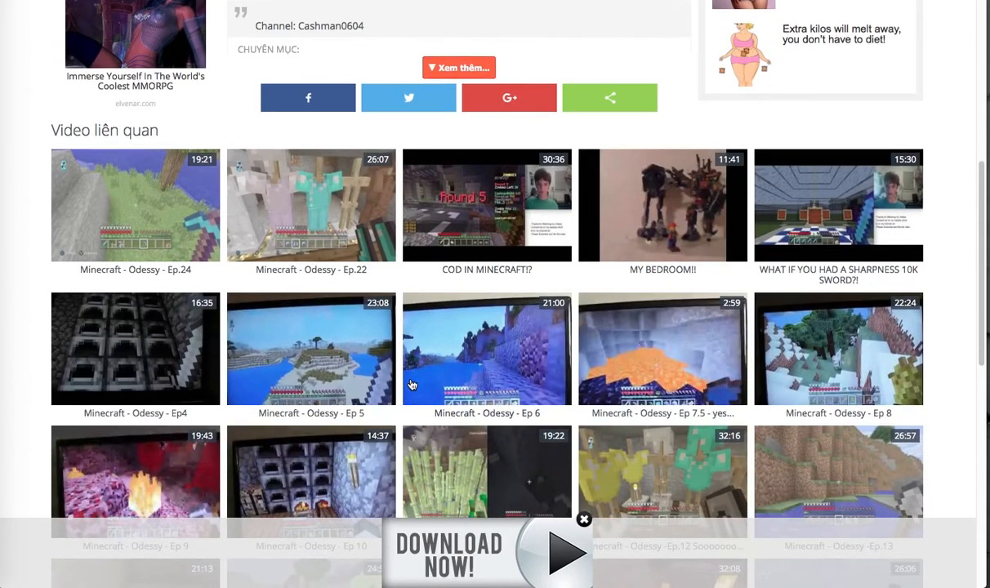
{"action": "scroll", "scroll_direction": "down", "scroll_amount": 3}
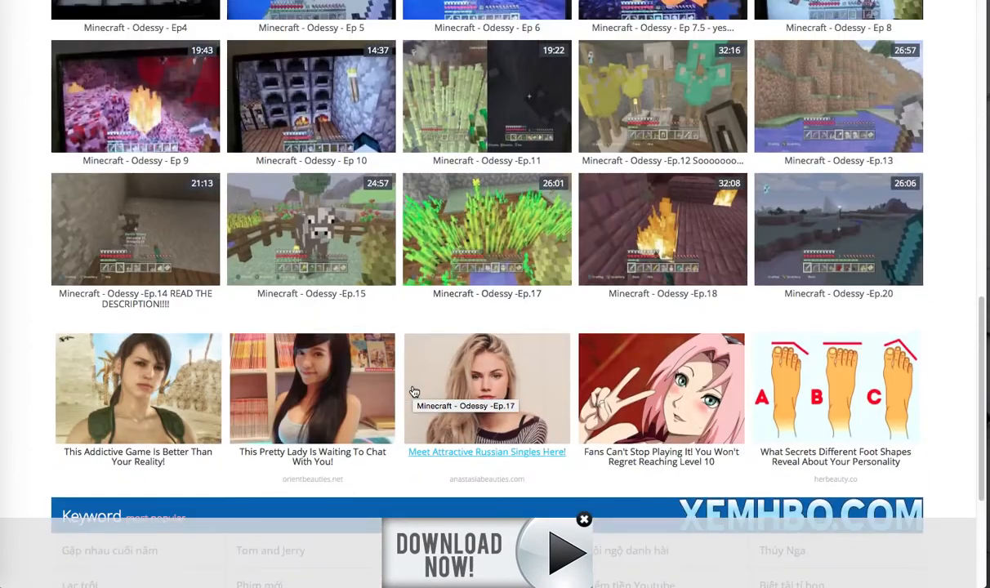
{"action": "scroll", "scroll_direction": "up", "scroll_amount": 3}
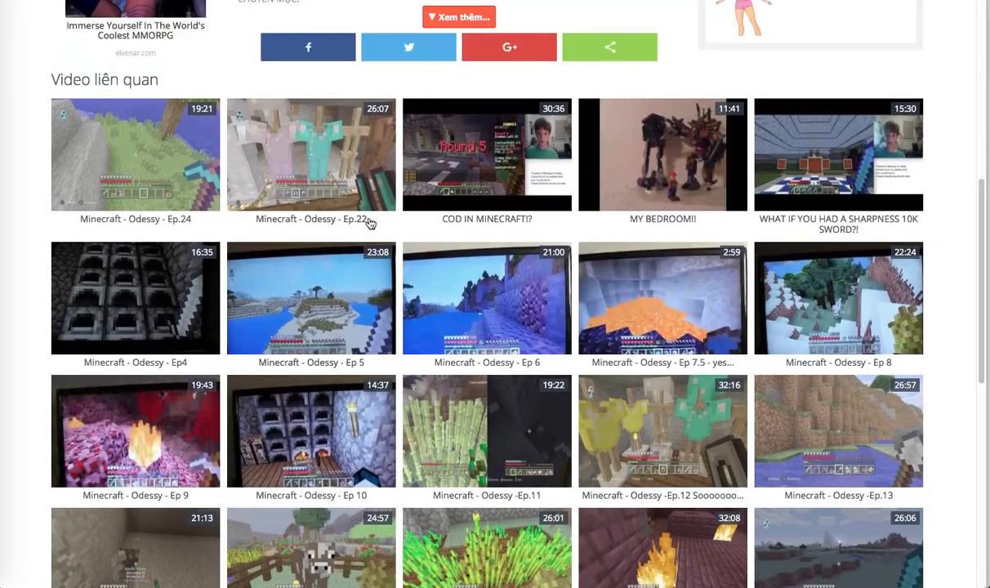
{"action": "scroll", "scroll_direction": "down", "scroll_amount": 3}
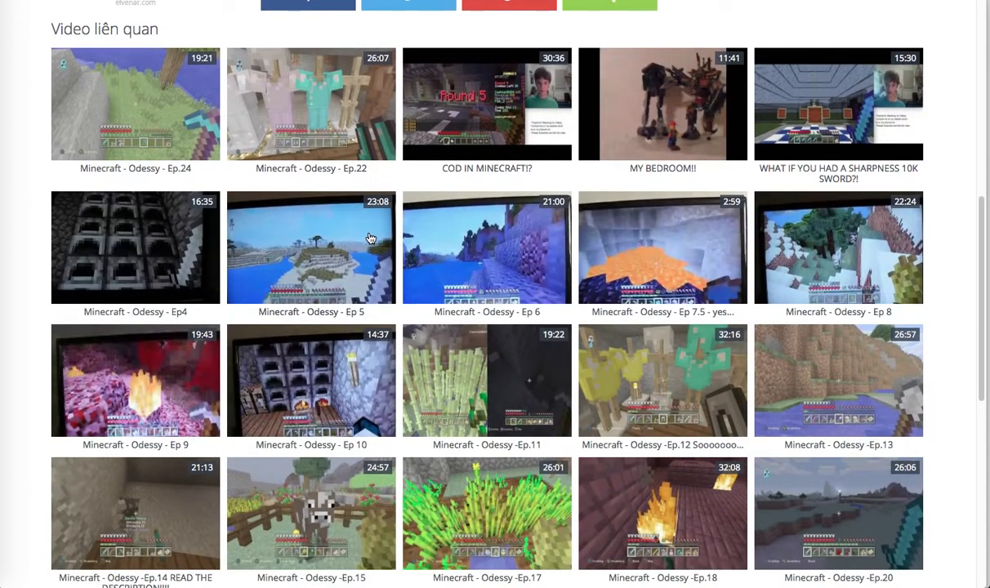
{"action": "mouse_move", "coordinate": [369, 239]}
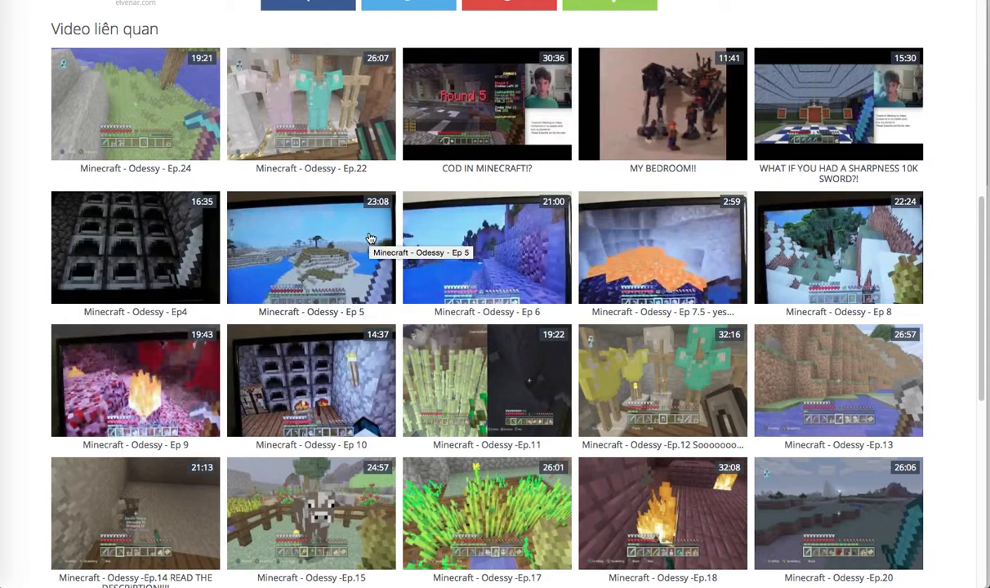
{"action": "mouse_move", "coordinate": [117, 3]}
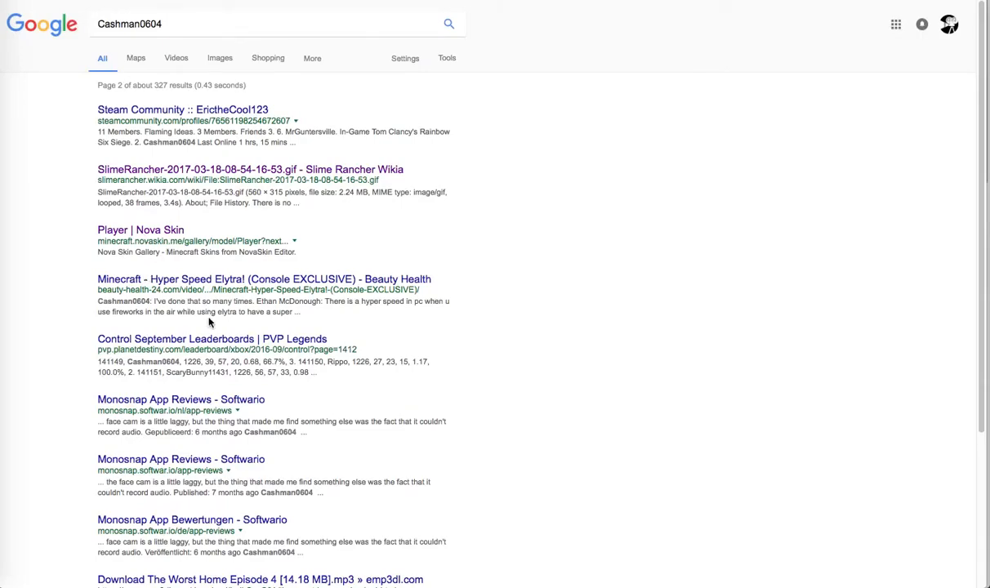
{"action": "scroll", "scroll_direction": "down", "scroll_amount": 3}
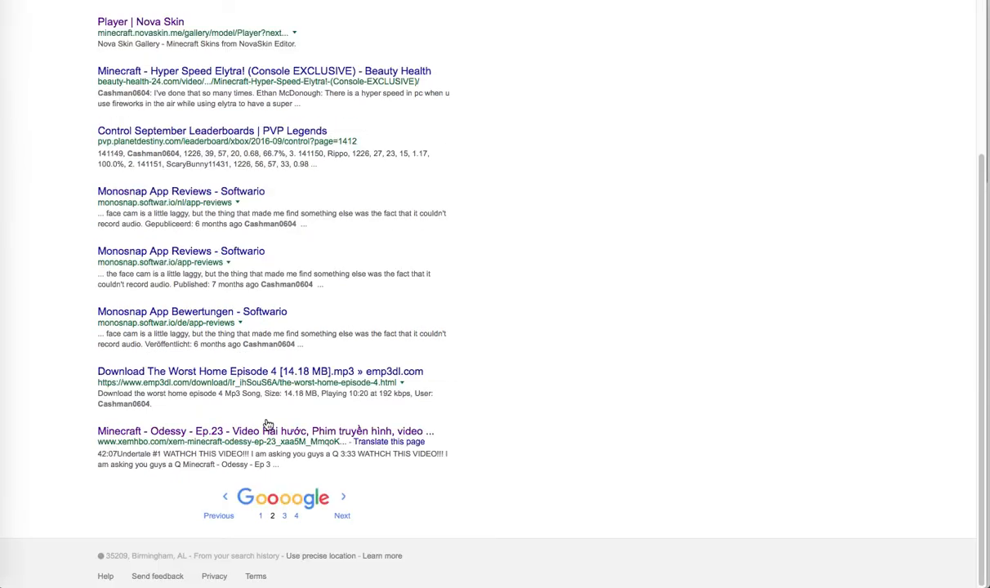
{"action": "mouse_move", "coordinate": [462, 434]}
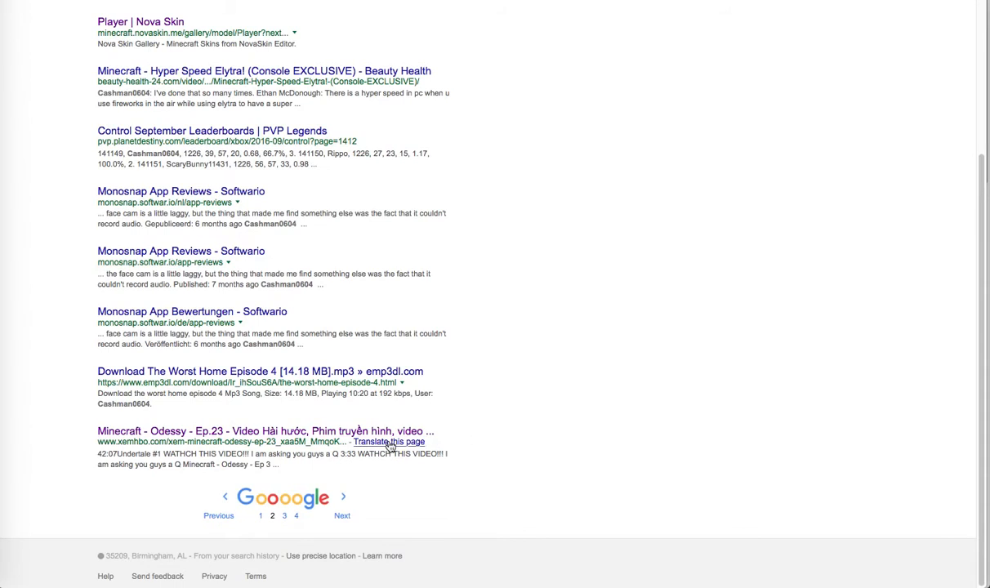
{"action": "scroll", "scroll_direction": "up", "scroll_amount": 3}
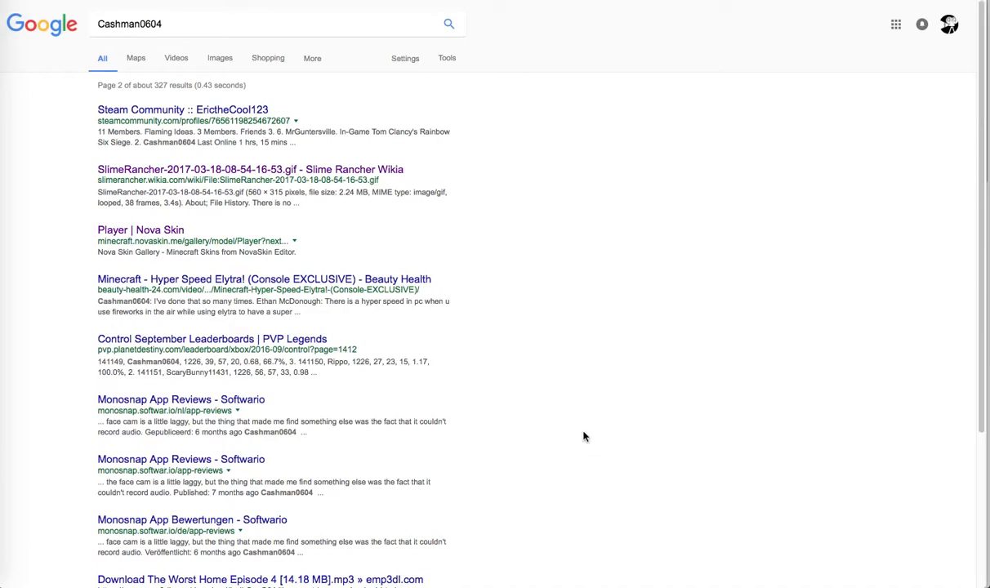
{"action": "mouse_move", "coordinate": [559, 268]}
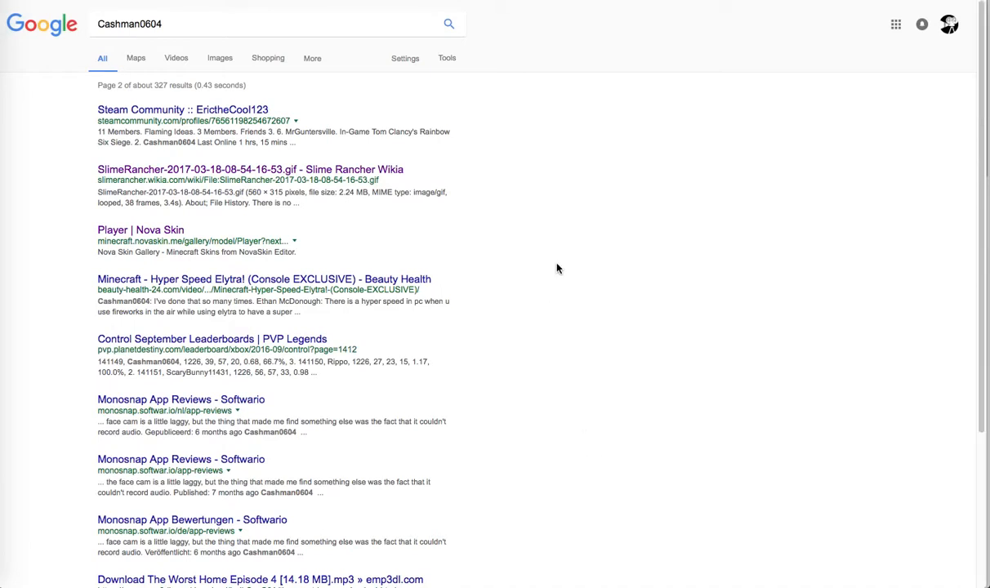
{"action": "mouse_move", "coordinate": [591, 242]}
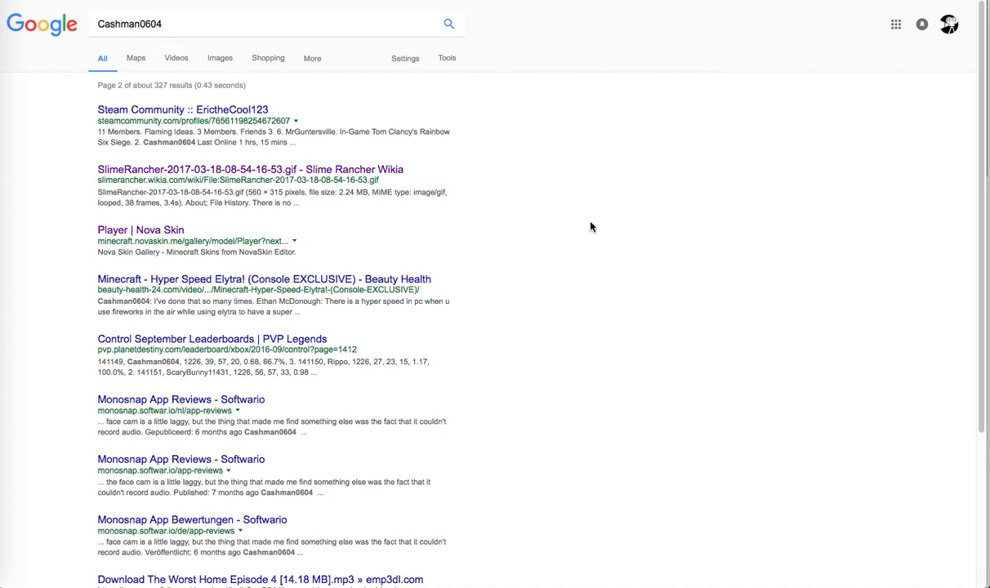
{"action": "mouse_move", "coordinate": [597, 206]}
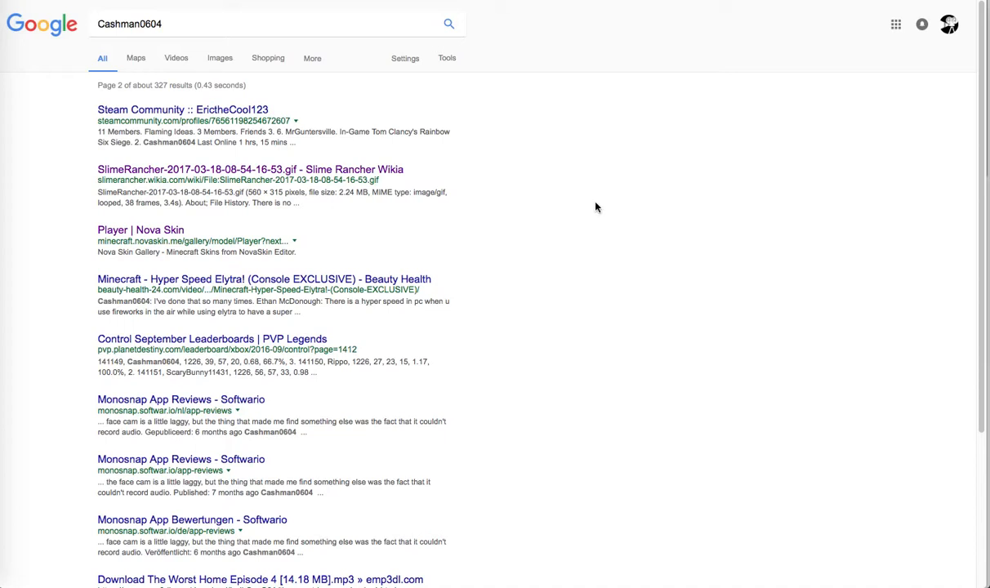